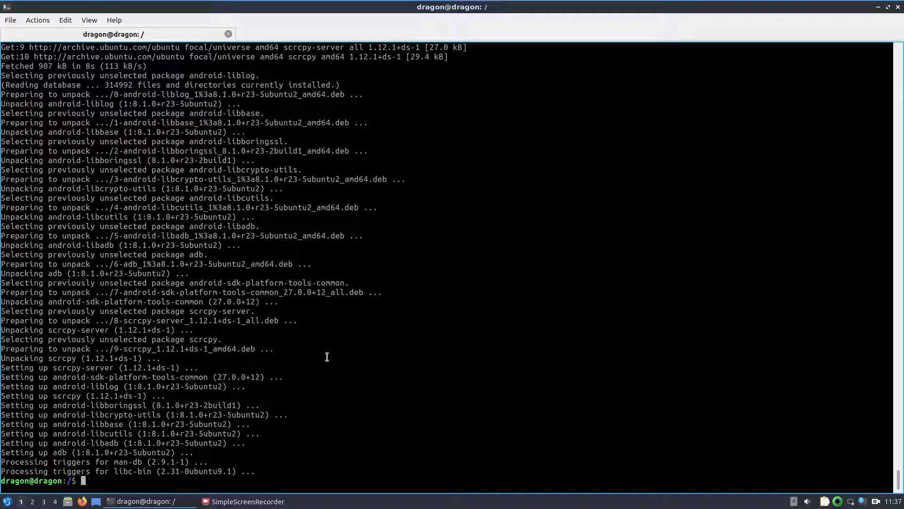
# Step: Install scrcpy with sudo apt-get and clear the terminal afterwards
pyautogui.write('sudo apt-get install scrcpy')
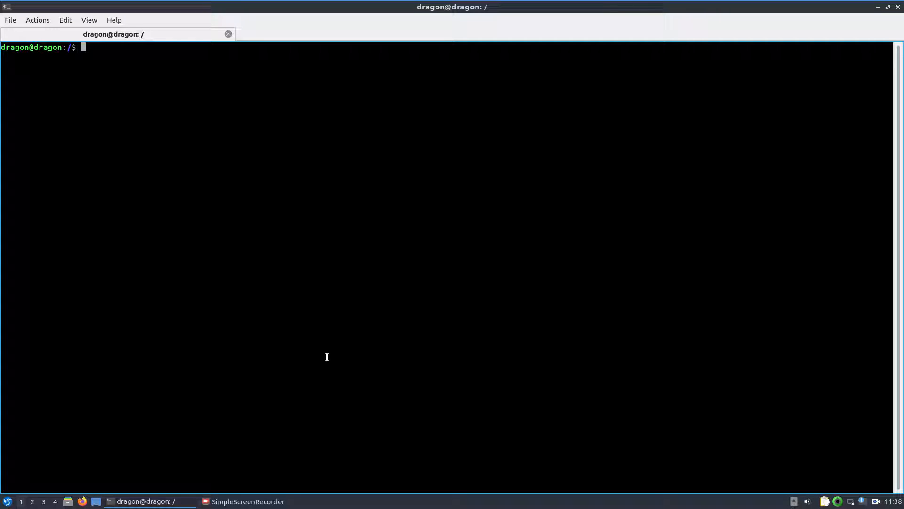
# Step: From /usr/src/yate-rc-2, load hostedxA9.rbf onto the bladeRF with bladeRF-cli -l
pyautogui.write('cd /usr/src/')
pyautogui.write('ls')
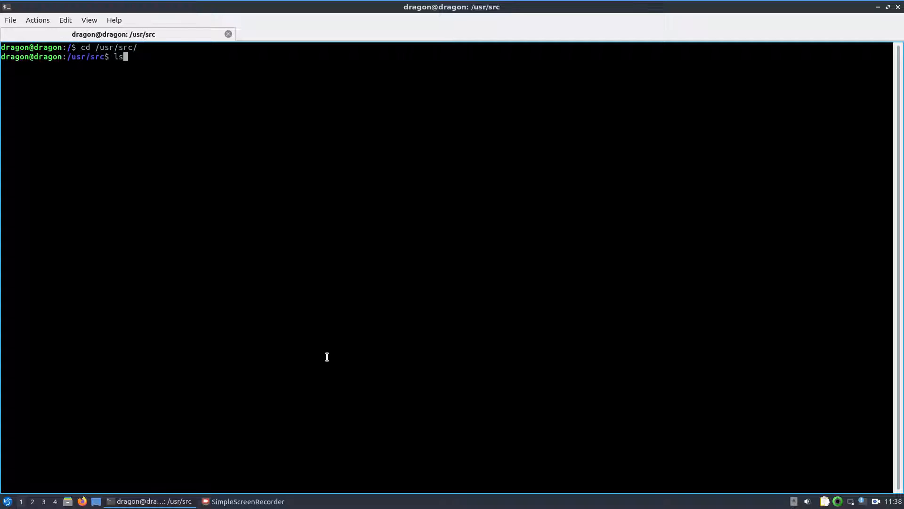
pyautogui.press('Return')
pyautogui.write('cd yate-rc-2/')
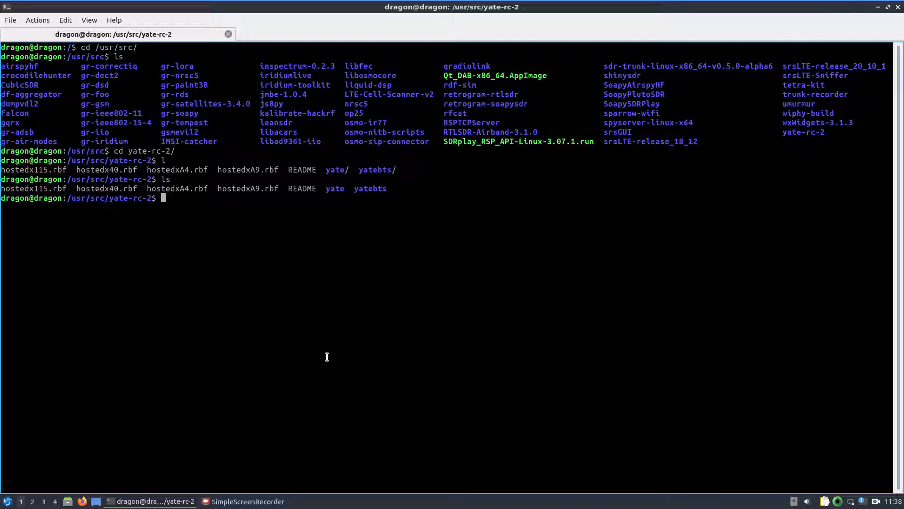
pyautogui.write('bladeRF-')
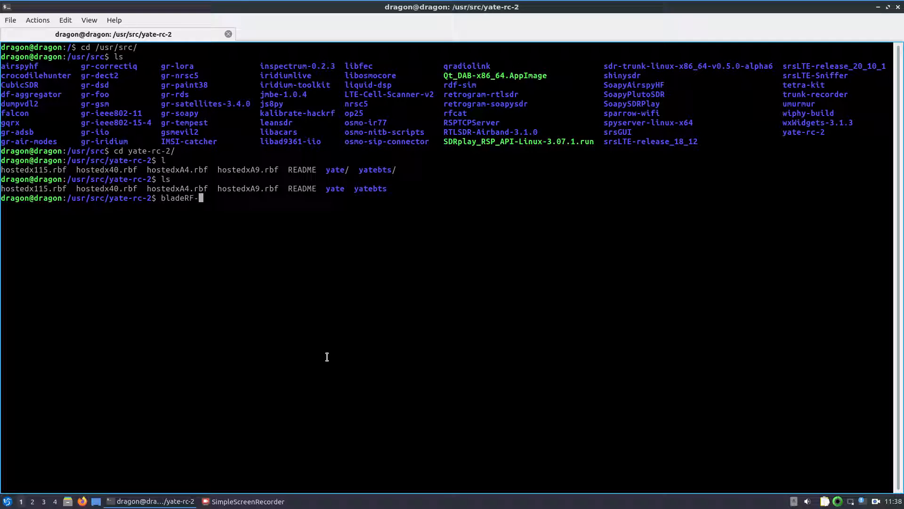
pyautogui.write('cli -l no')
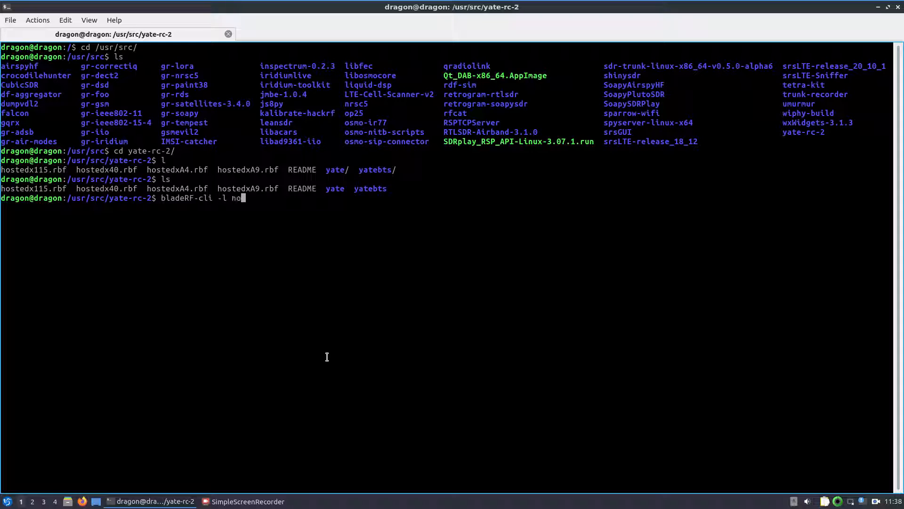
pyautogui.write('hostedxA9.rbf')
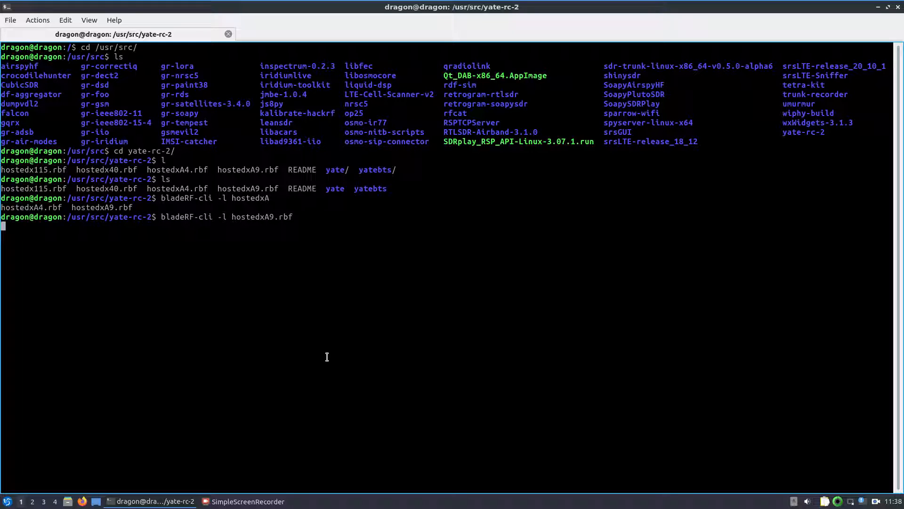
pyautogui.press('Return')
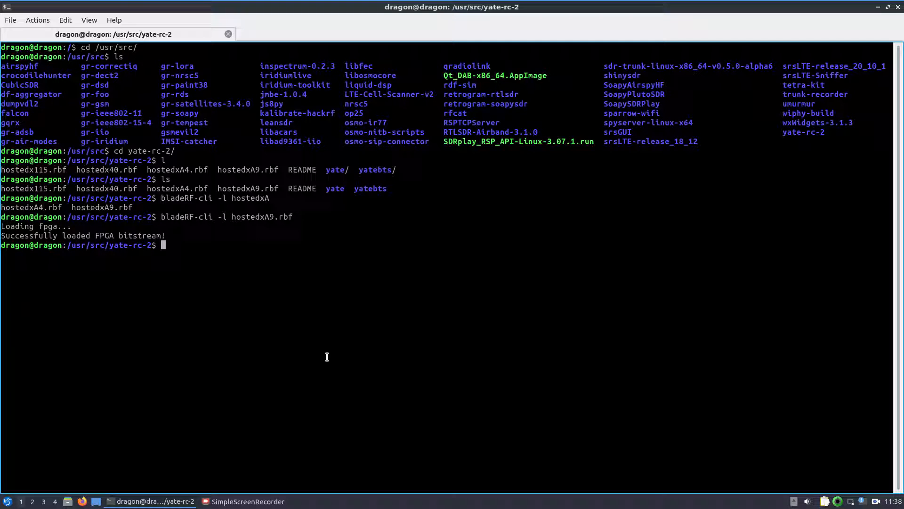
# Step: Start the apache2 web server via sudo /etc/init.d/apache2 start
pyautogui.write('suod')
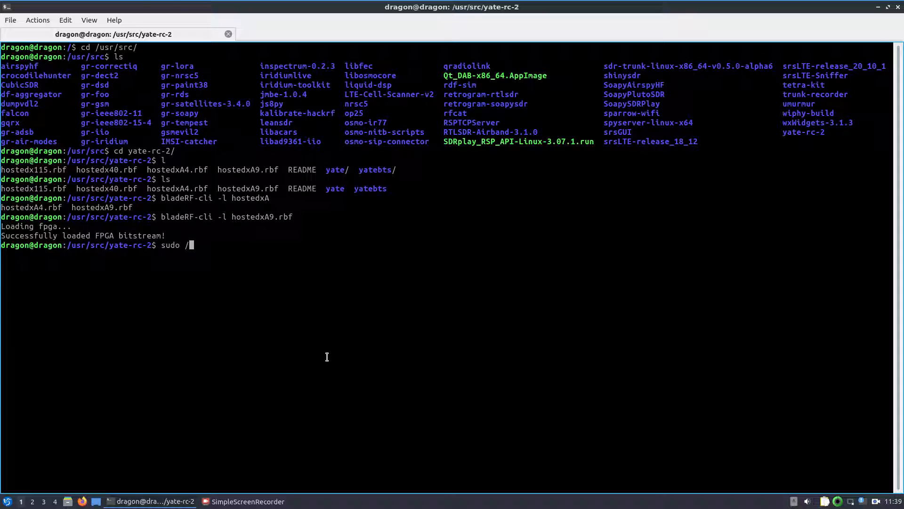
pyautogui.write('etc/')
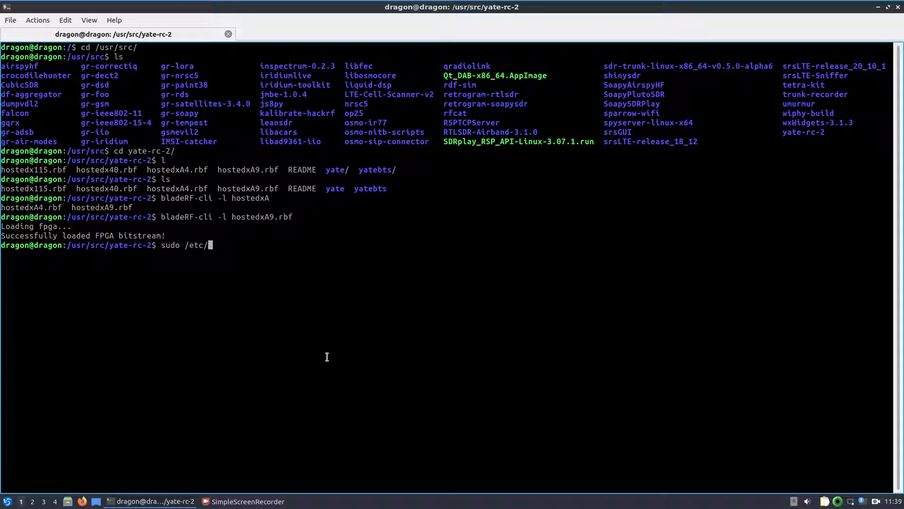
pyautogui.write('init.d/')
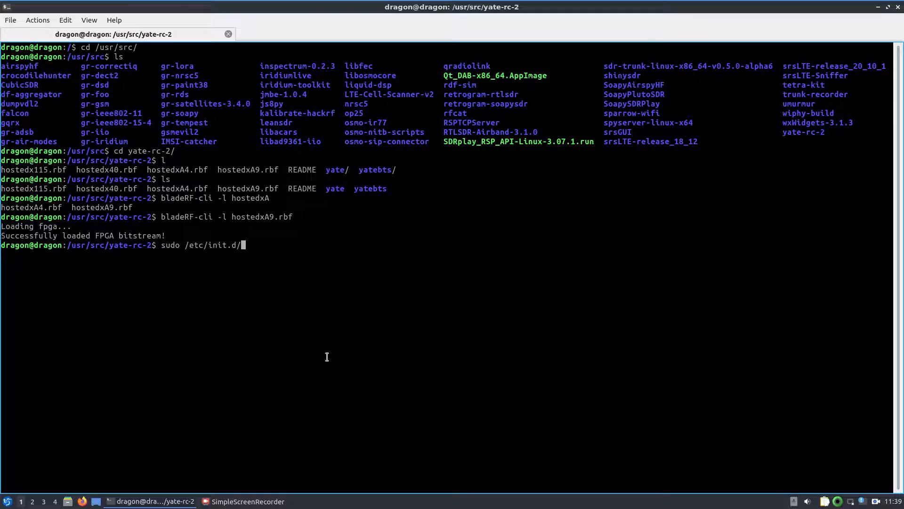
pyautogui.write('apache')
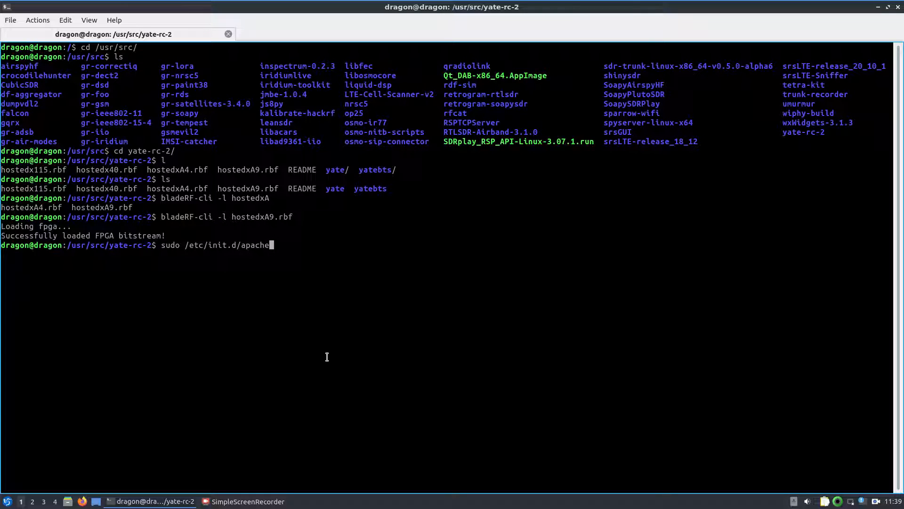
pyautogui.press('Return')
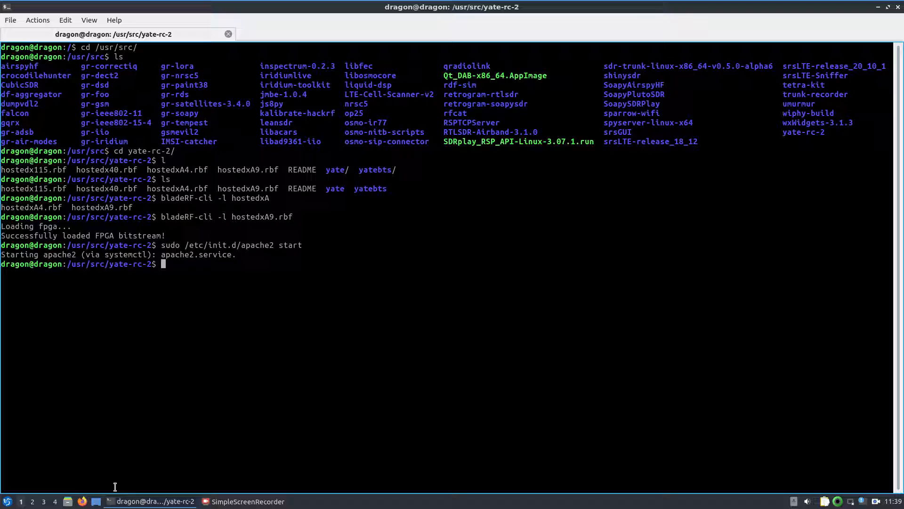
pyautogui.moveTo(141, 314)
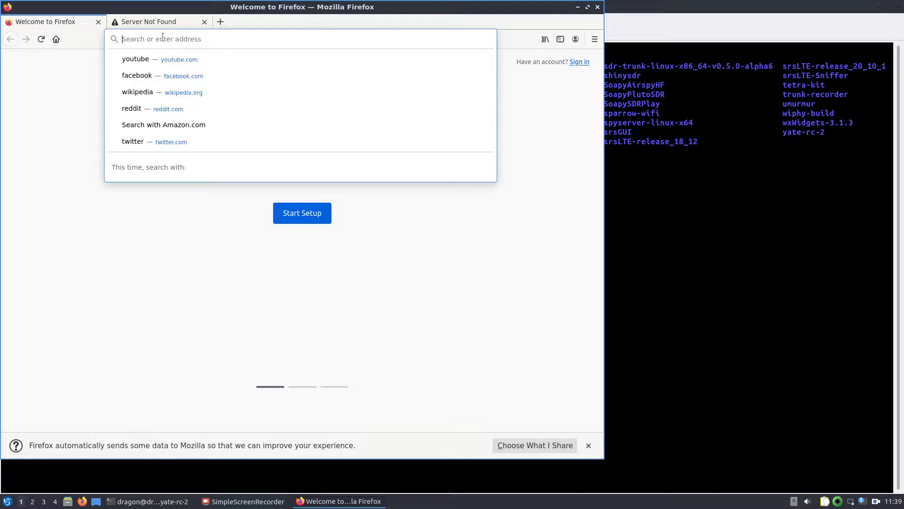
# Step: In localhost/nipc BTS Configuration, submit EGSM900 on ARFCN #0 to ybts.conf
pyautogui.write('localhost/nipc/main.php')
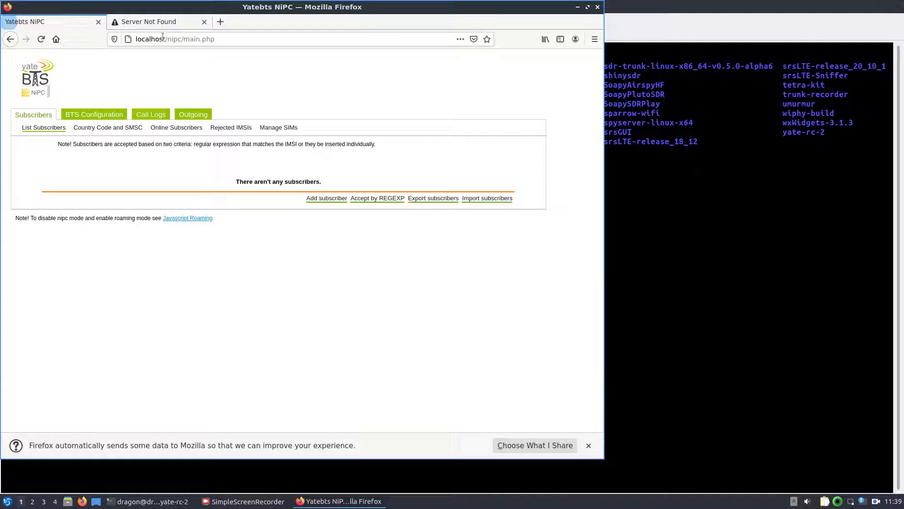
pyautogui.moveTo(376, 198)
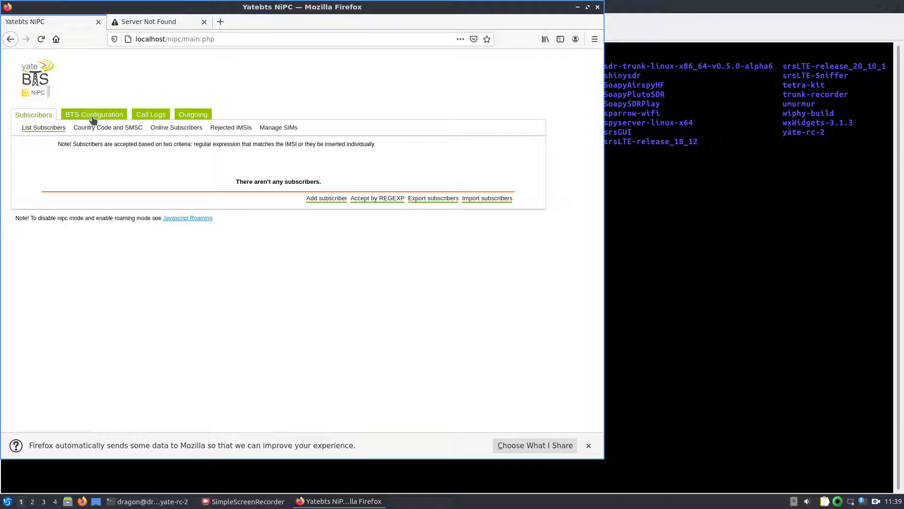
pyautogui.click(93, 114)
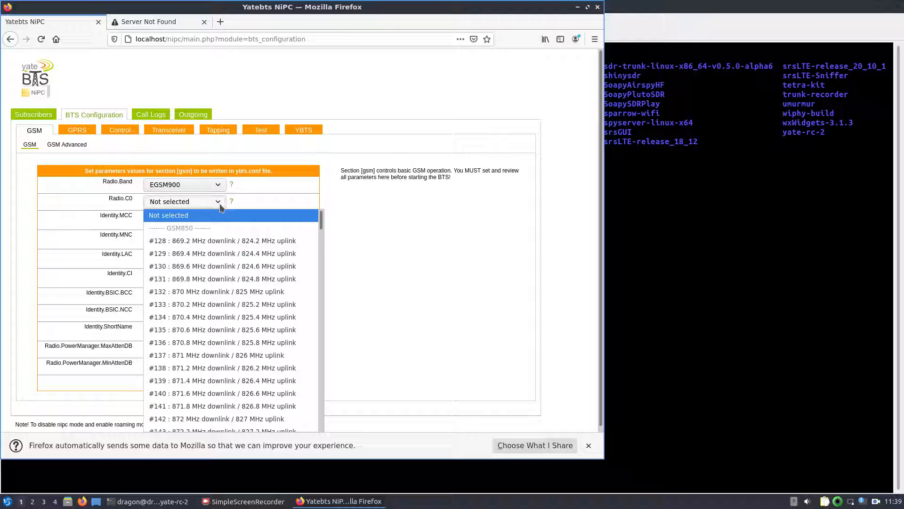
pyautogui.scroll(-3)
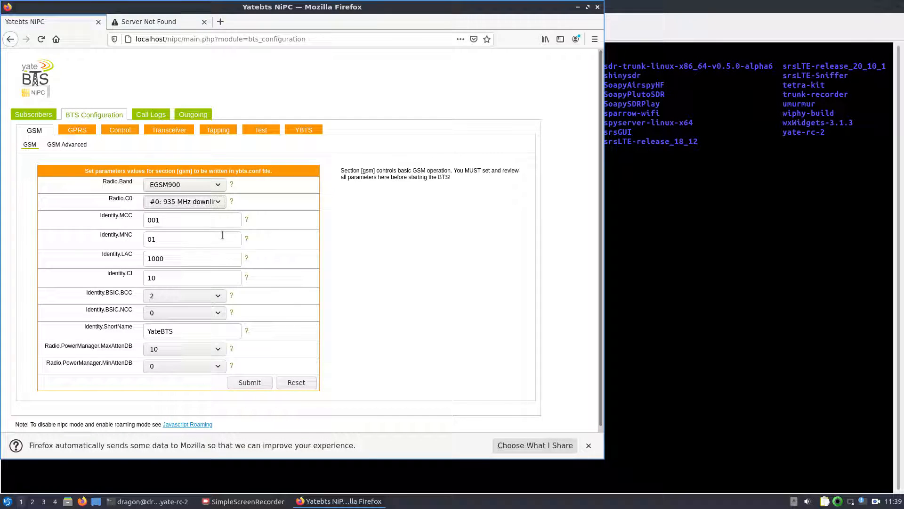
pyautogui.click(249, 381)
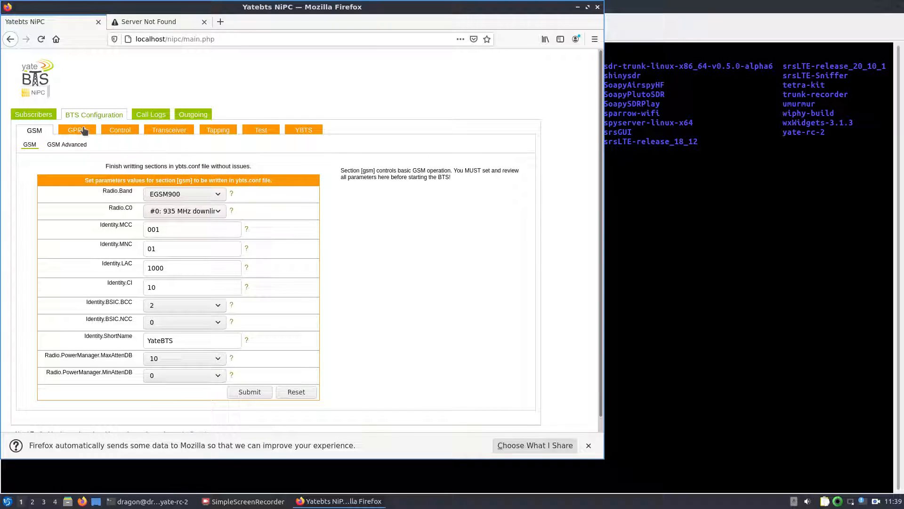
pyautogui.moveTo(182, 137)
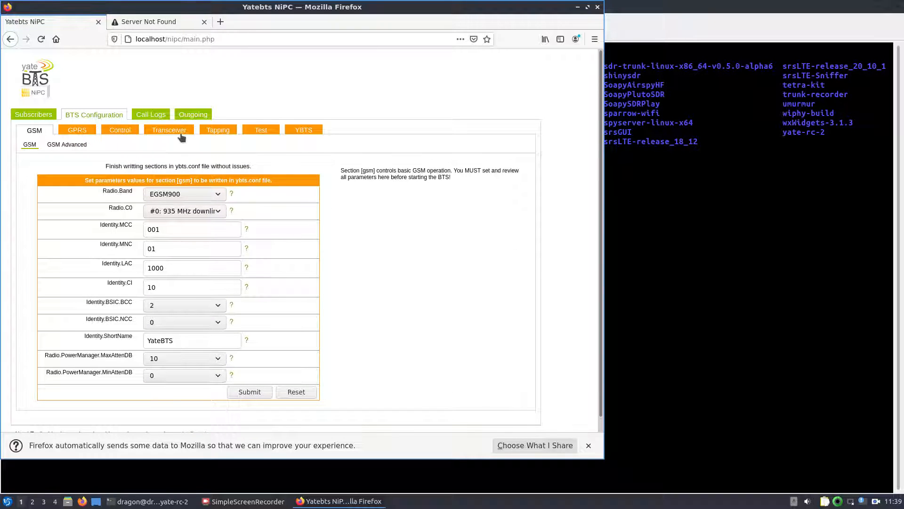
# Step: Under Subscribers, save Country Code 1 with SMSC '*' to subscribers.conf
pyautogui.click(33, 114)
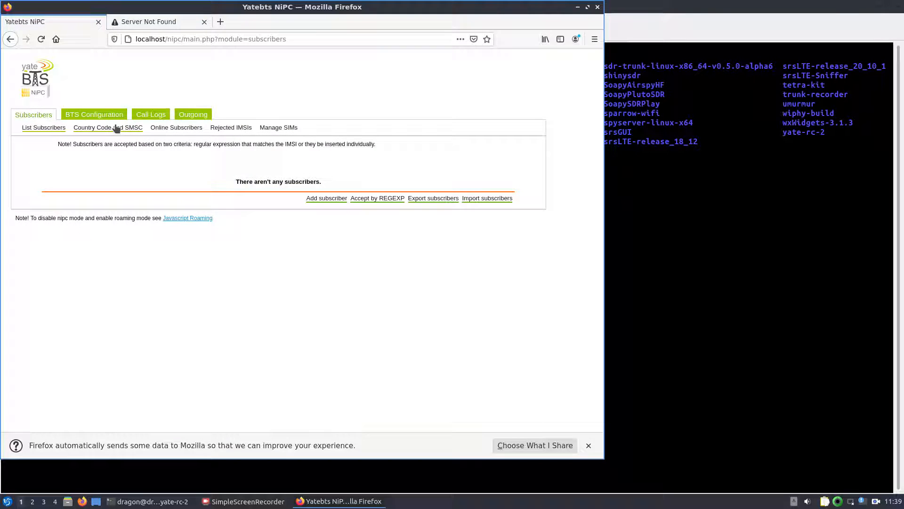
pyautogui.moveTo(108, 127)
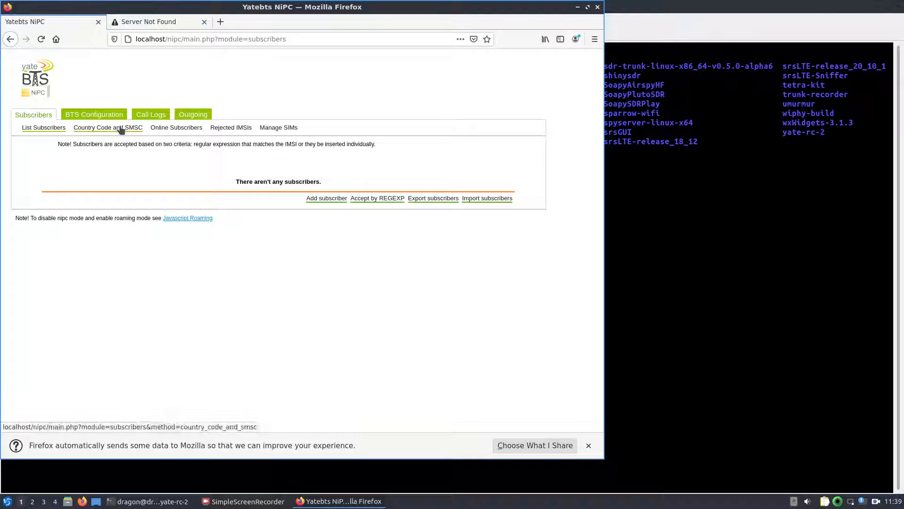
pyautogui.click(108, 127)
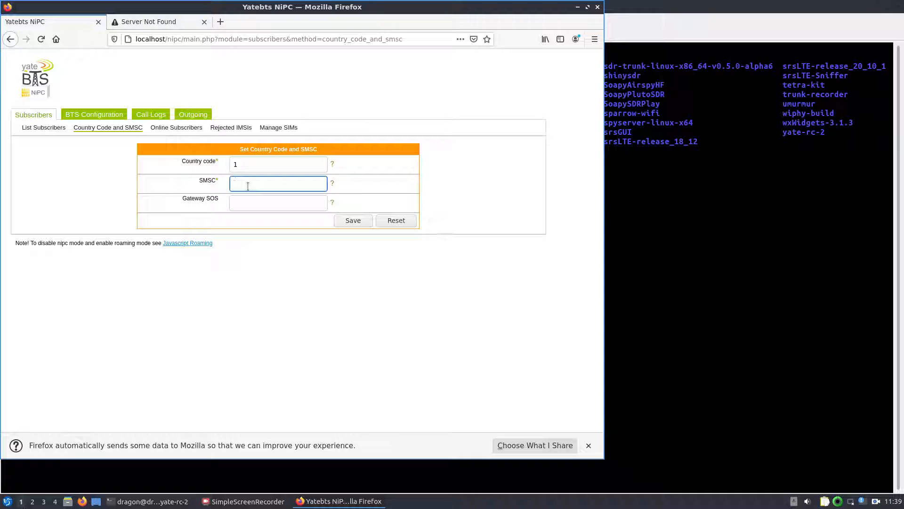
pyautogui.write('*')
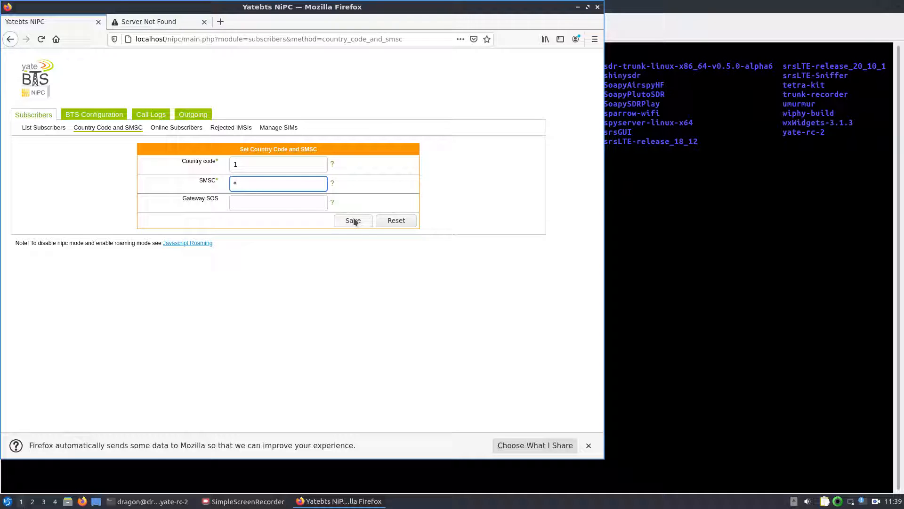
pyautogui.click(352, 221)
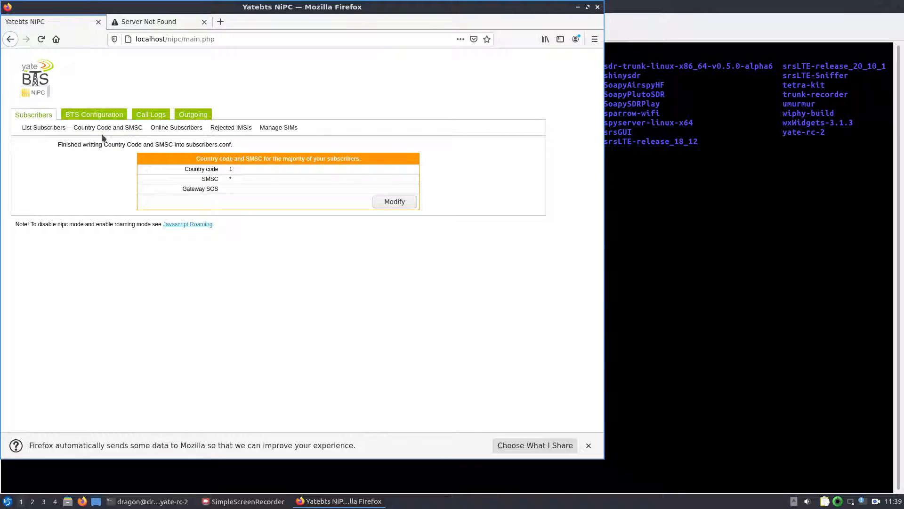
pyautogui.moveTo(43, 128)
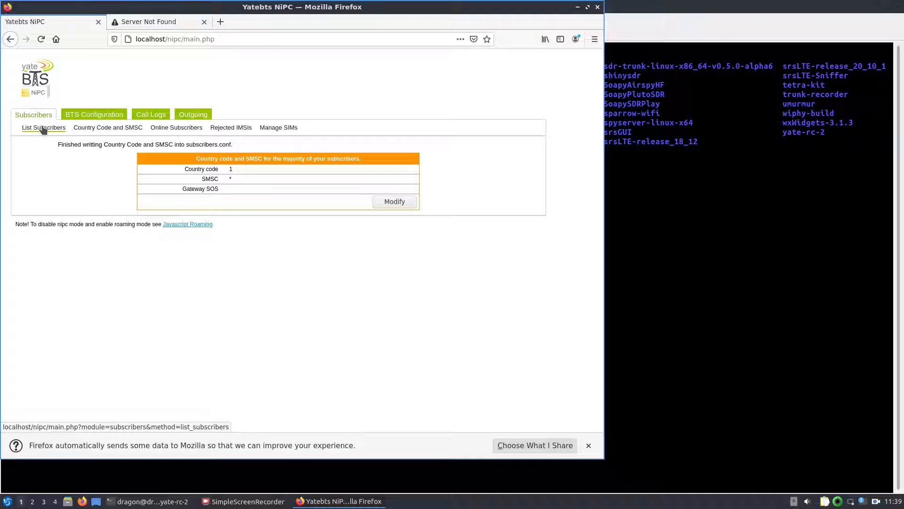
# Step: Set the subscriber IMSI acceptance regexp to ^310 and save it
pyautogui.click(43, 128)
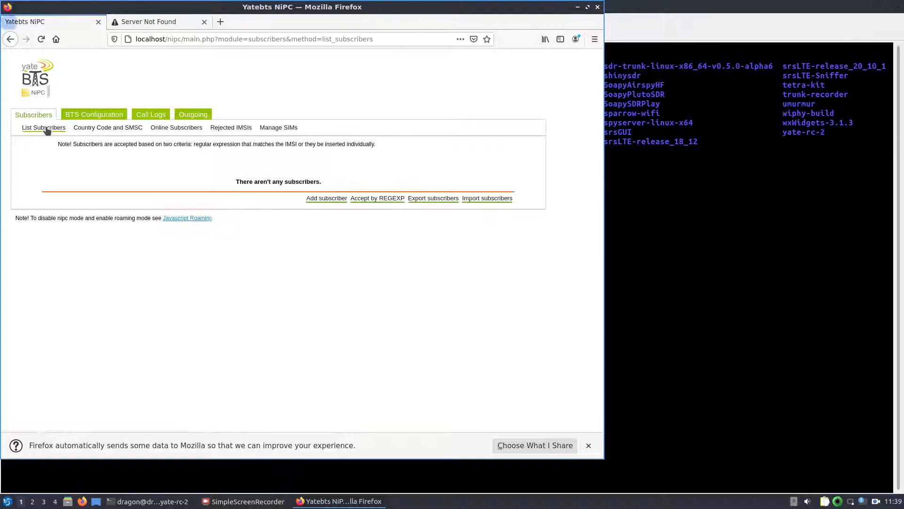
pyautogui.click(377, 198)
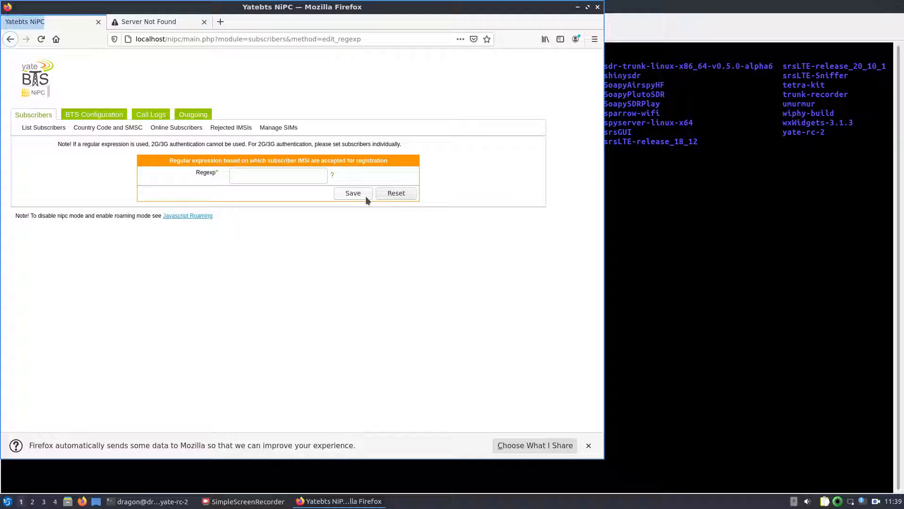
pyautogui.click(278, 175)
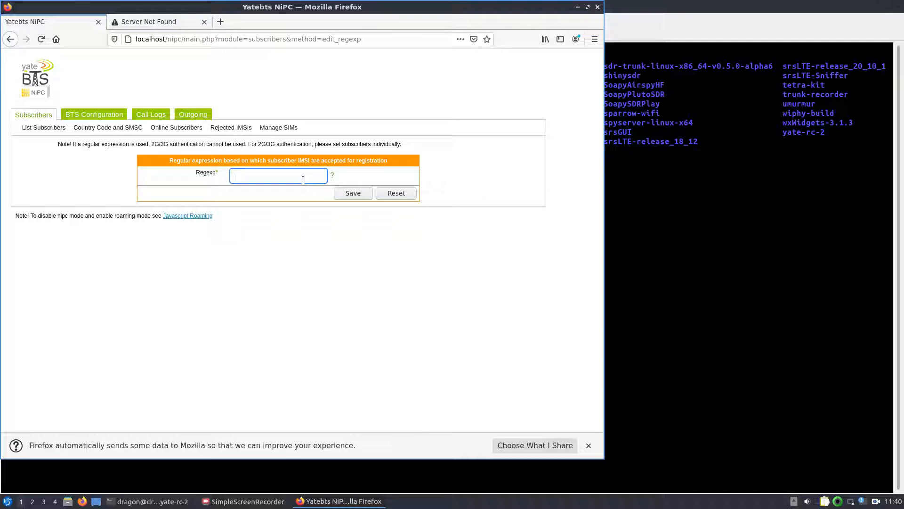
pyautogui.write('^310')
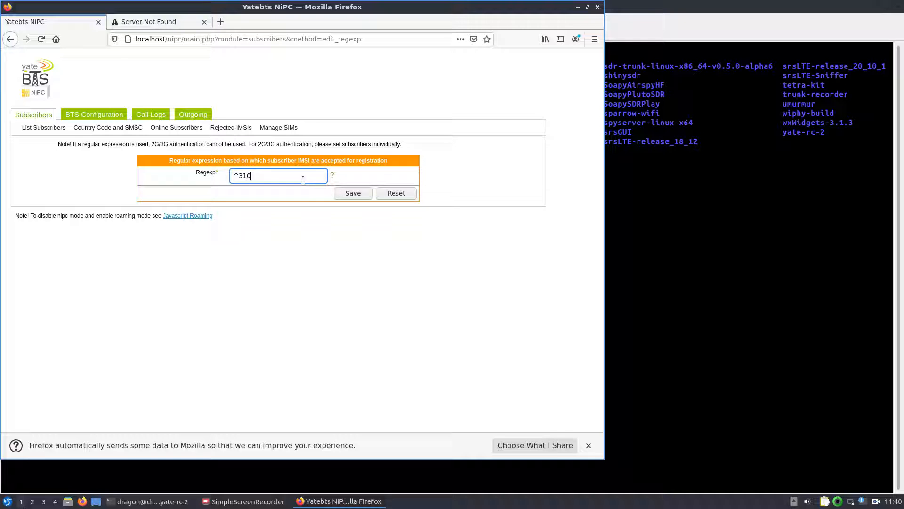
pyautogui.click(352, 192)
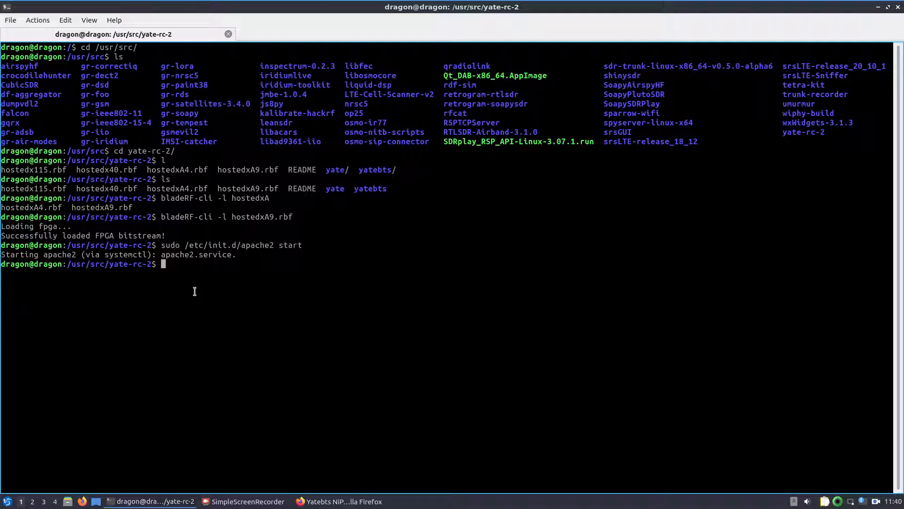
# Step: Go to /usr/local/etc/yate and open javascript.conf with sudo nano
pyautogui.write('cd /usr/')
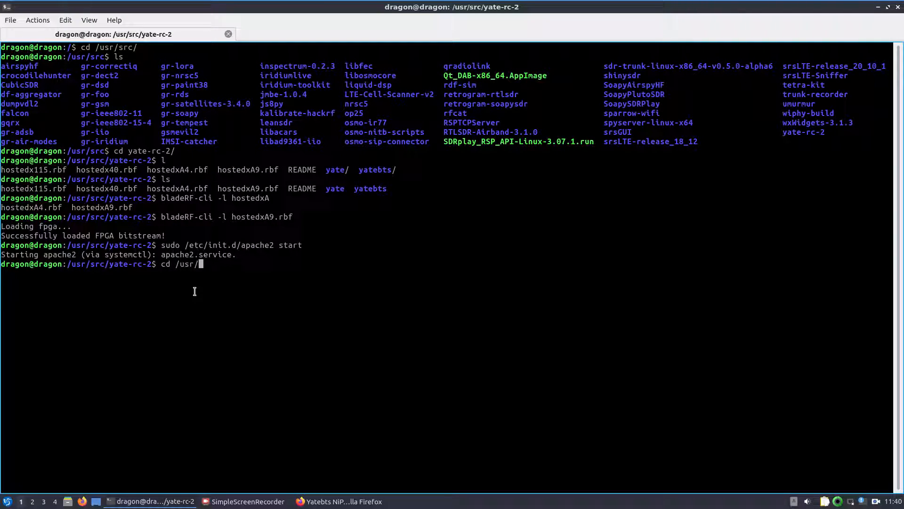
pyautogui.write('local/')
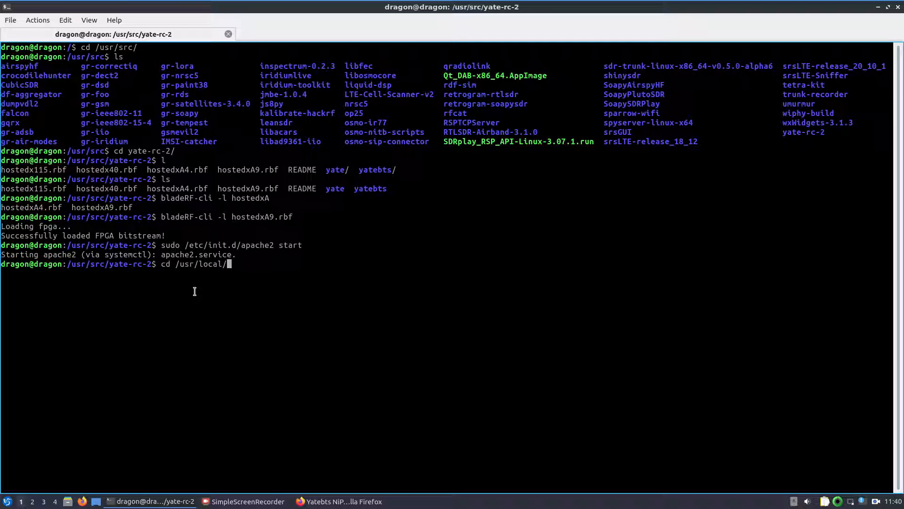
pyautogui.write('etc/y')
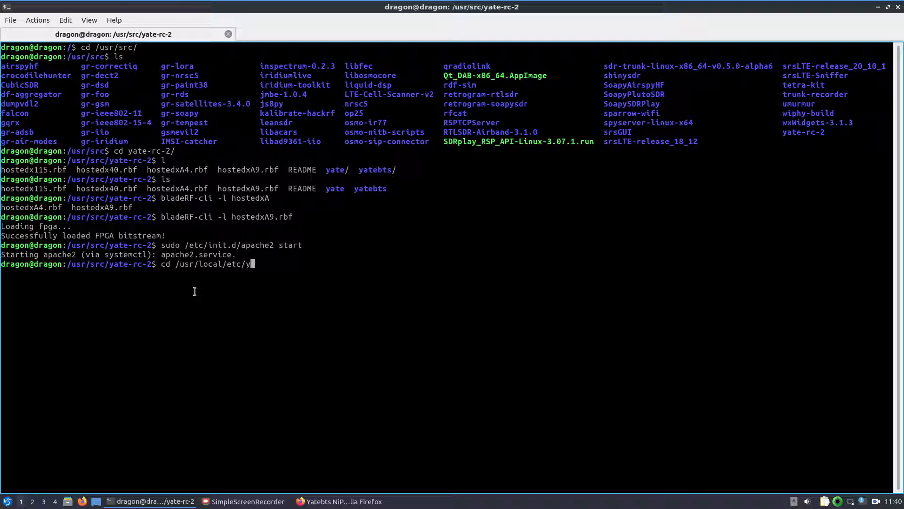
pyautogui.press('Return')
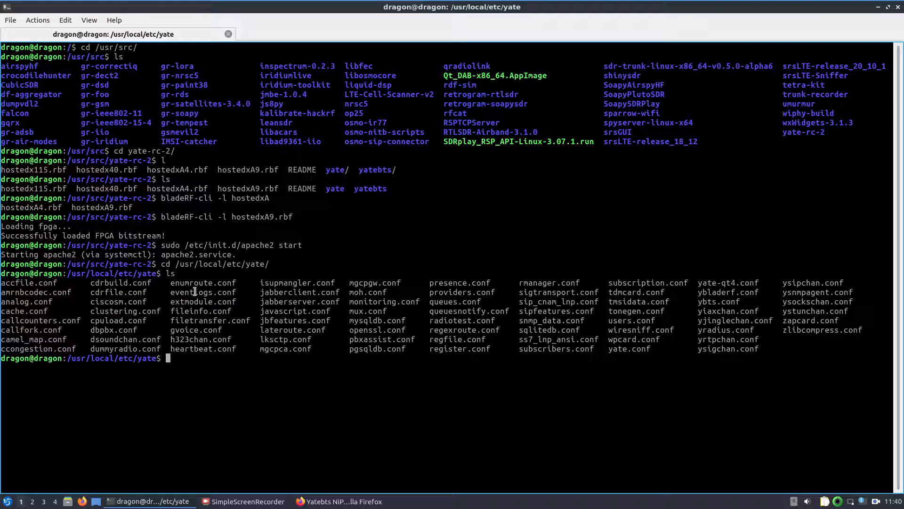
pyautogui.write('sudo nano')
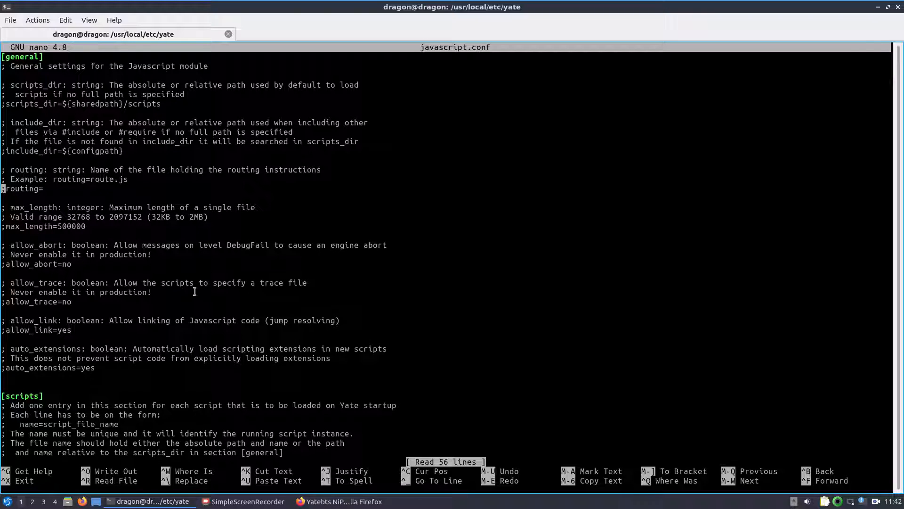
# Step: Uncomment routing= and set it to welcome.js, then save and quit nano
pyautogui.press('Delete')
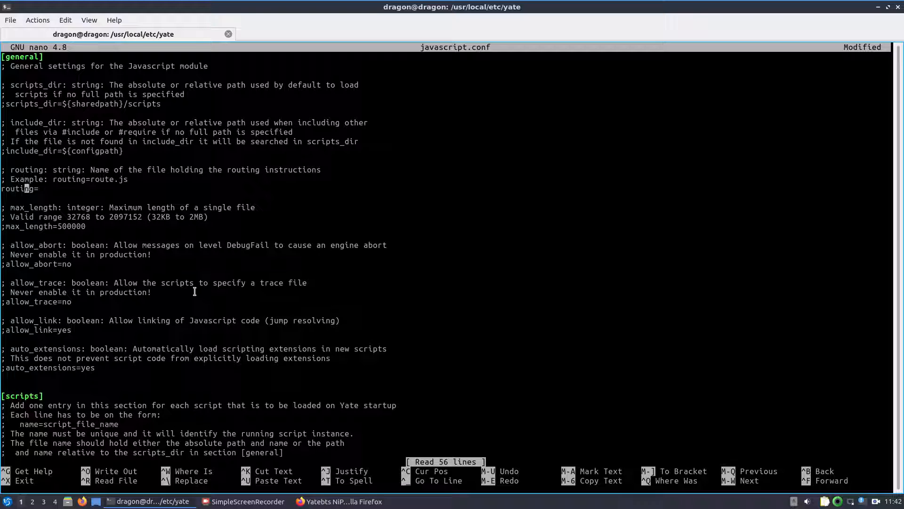
pyautogui.write('welcom')
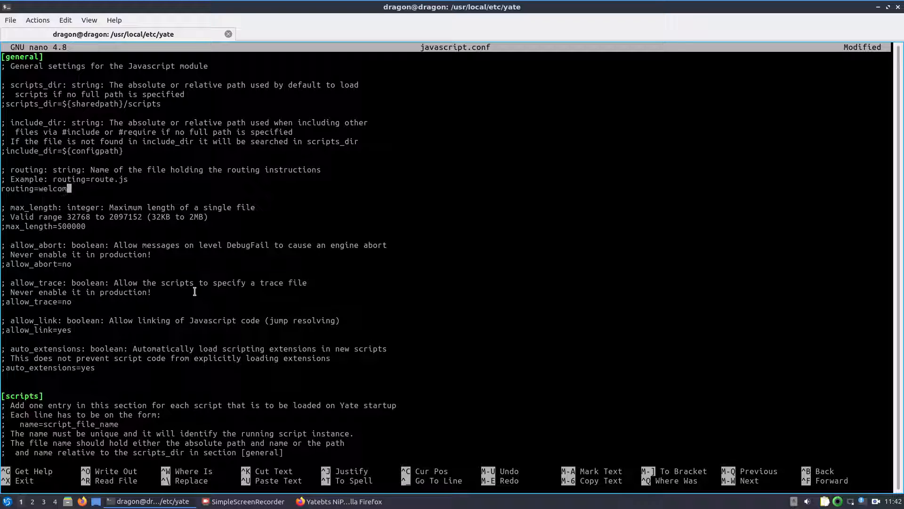
pyautogui.write('e.js')
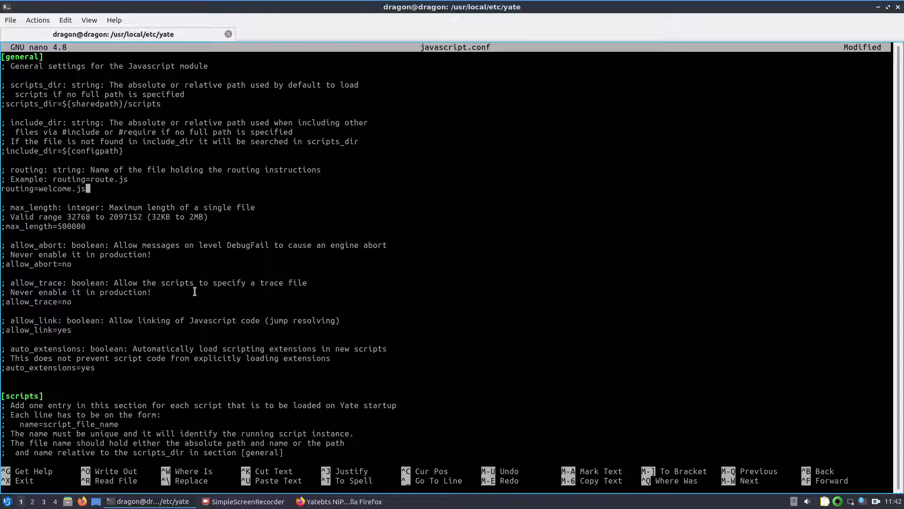
pyautogui.press('ctrl+x')
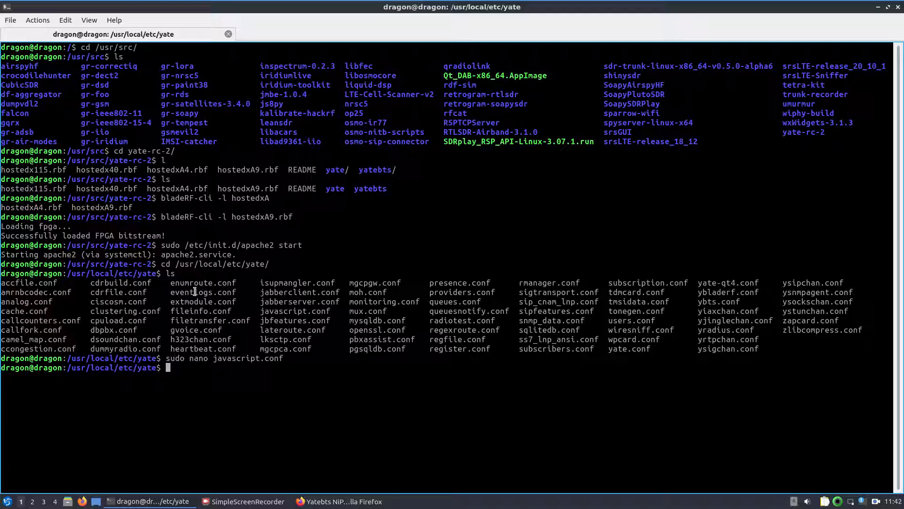
# Step: In a second terminal, run scrcpy, which reports no devices/emulators found
pyautogui.click(6, 501)
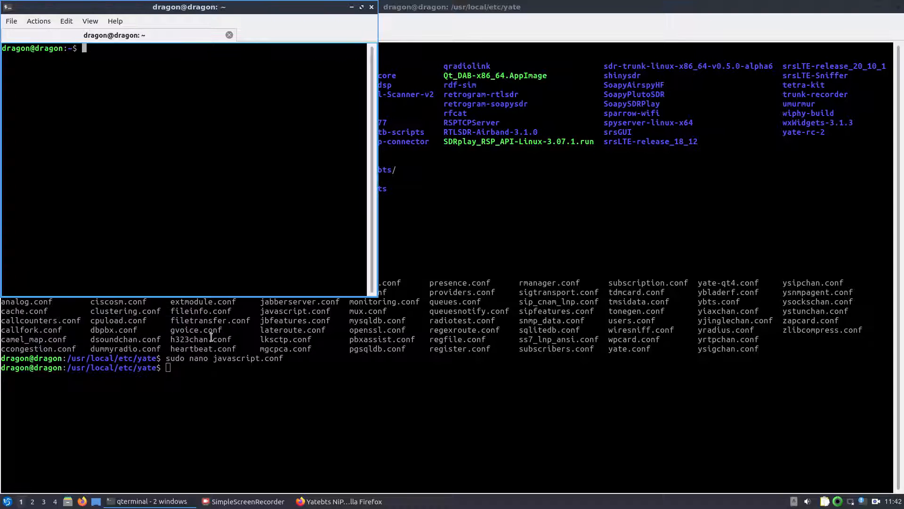
pyautogui.moveTo(175, 20)
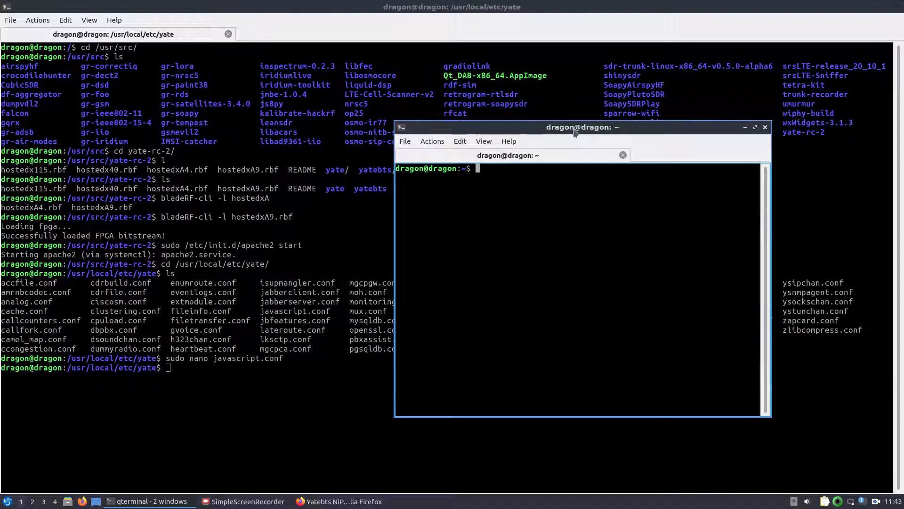
pyautogui.write('scrcpy')
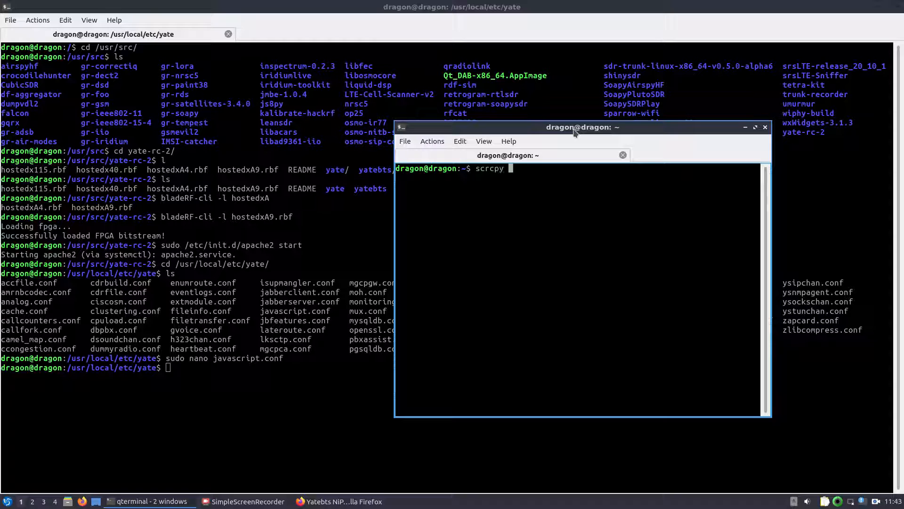
pyautogui.press('Return')
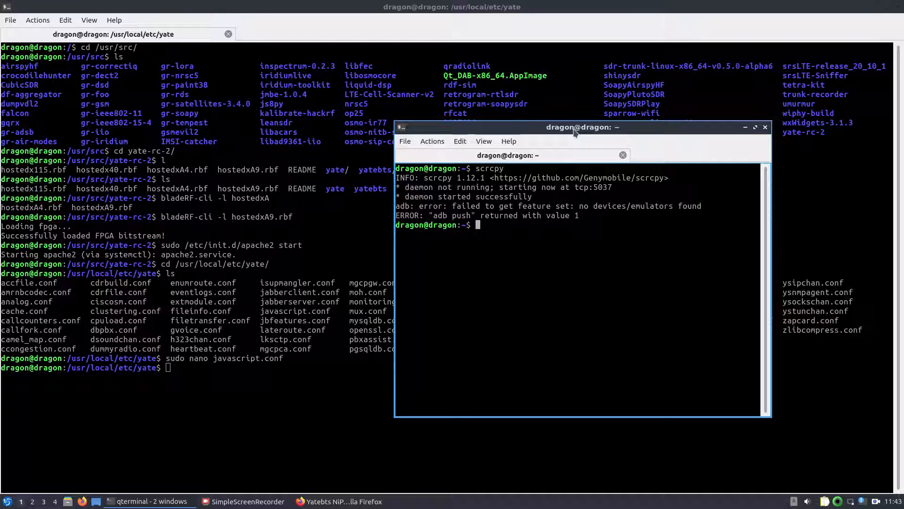
pyautogui.write('scrcpy')
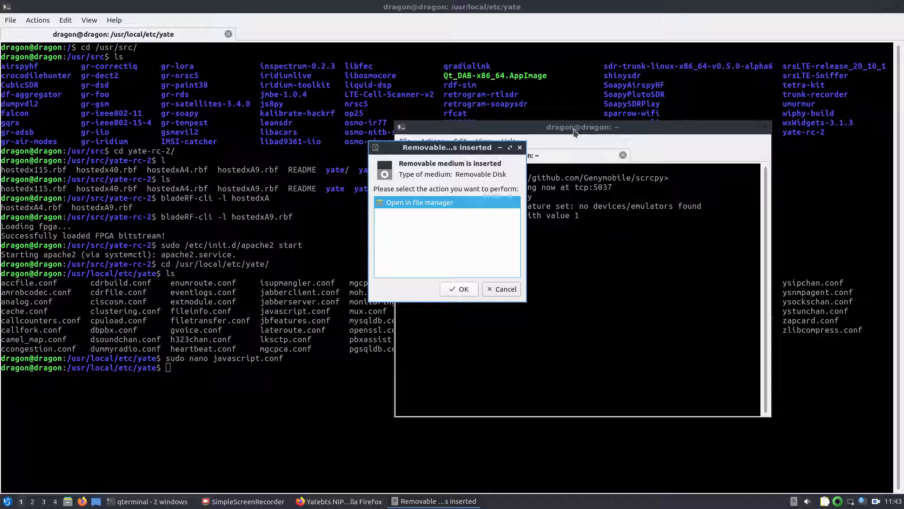
# Step: Dismiss the removable medium prompt and turn airplane mode on in the mirrored phone
pyautogui.click(505, 289)
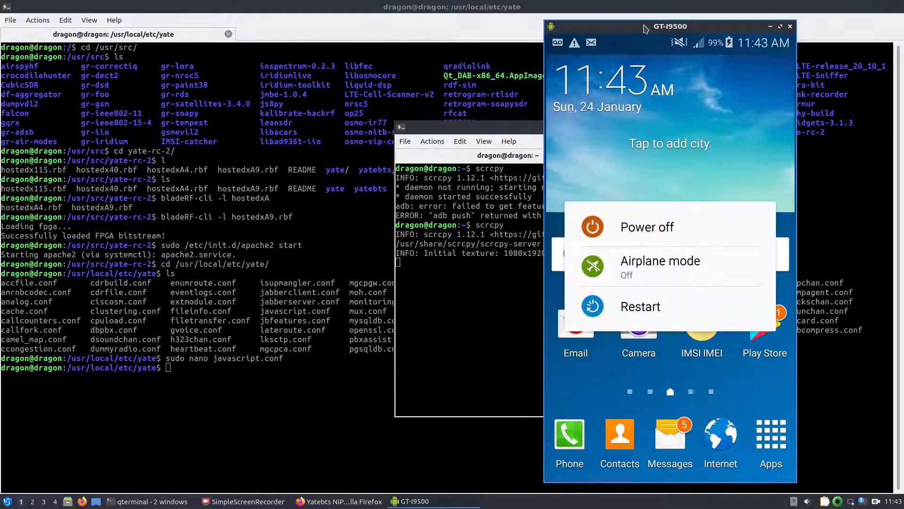
pyautogui.click(661, 266)
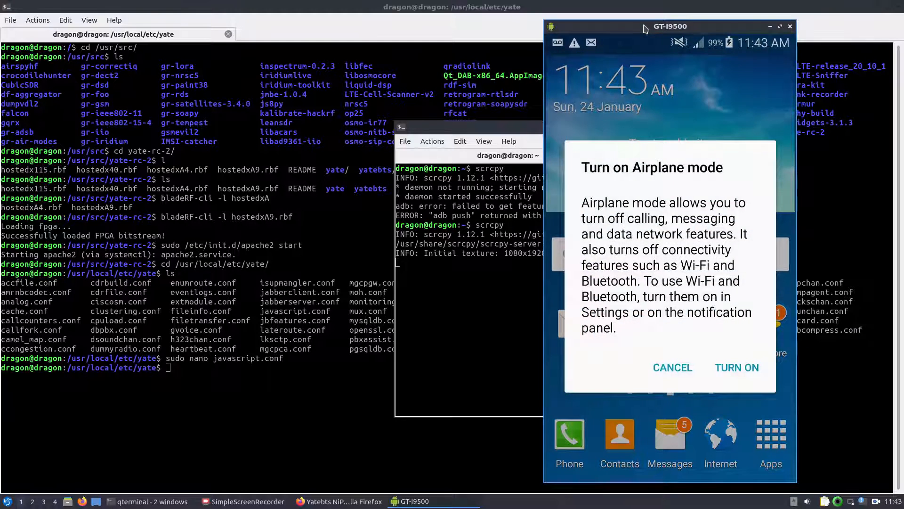
pyautogui.click(737, 368)
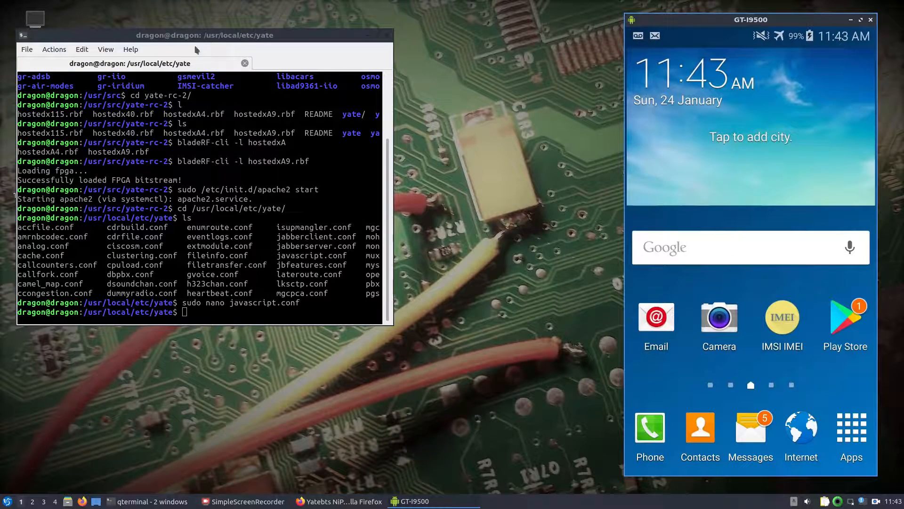
# Step: Run yate -vvvvv so it detects the bladeRF and streams transceiver logs, enlarging the window
pyautogui.moveTo(204, 35); pyautogui.dragTo(270, 39)
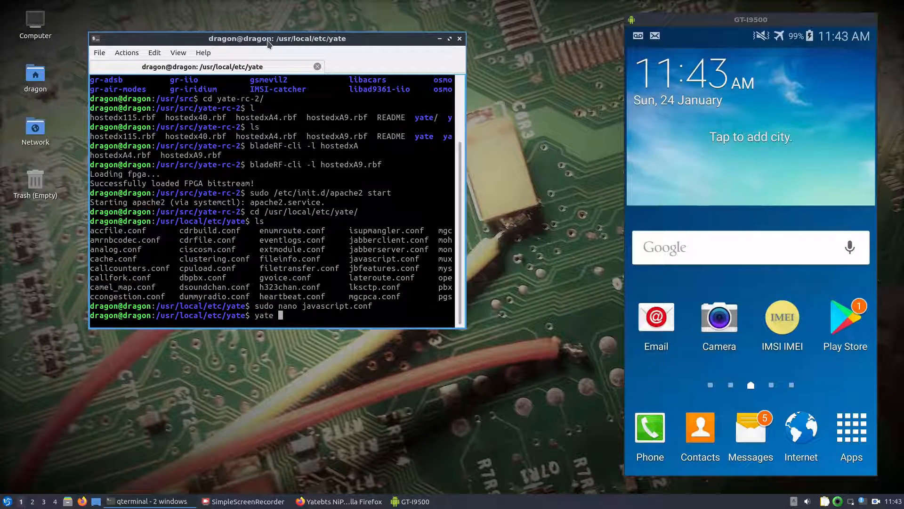
pyautogui.write('-v')
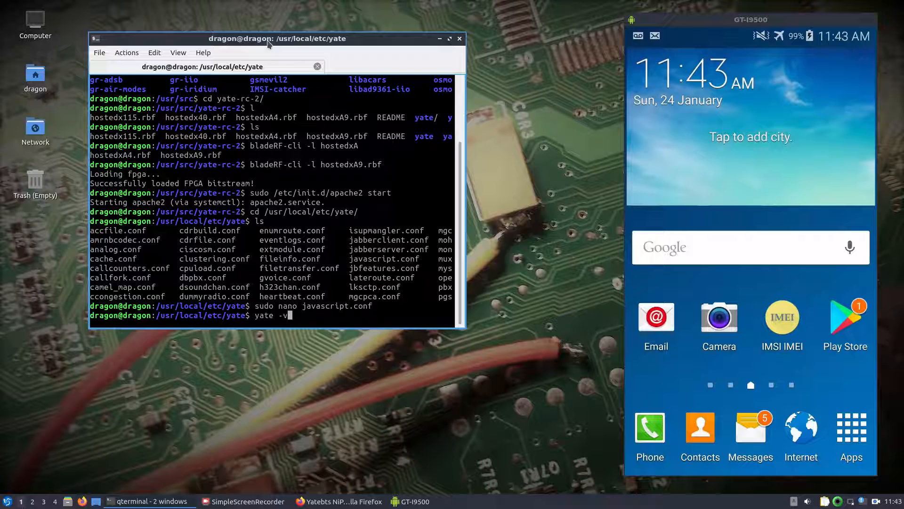
pyautogui.write('vvvv')
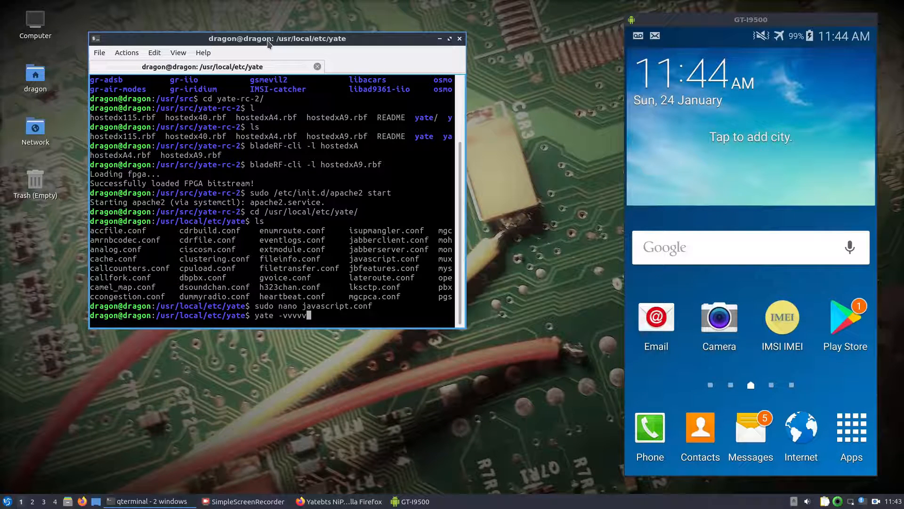
pyautogui.press('Return')
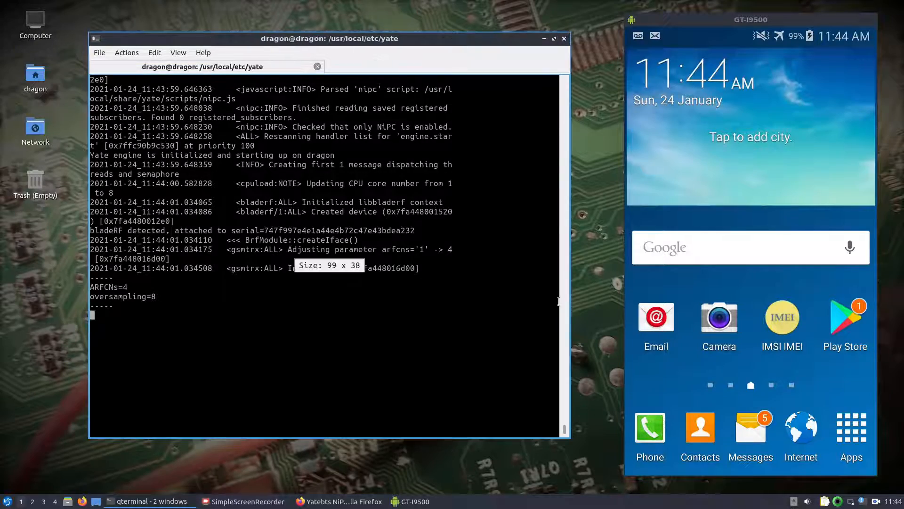
pyautogui.moveTo(330, 39); pyautogui.dragTo(295, 30)
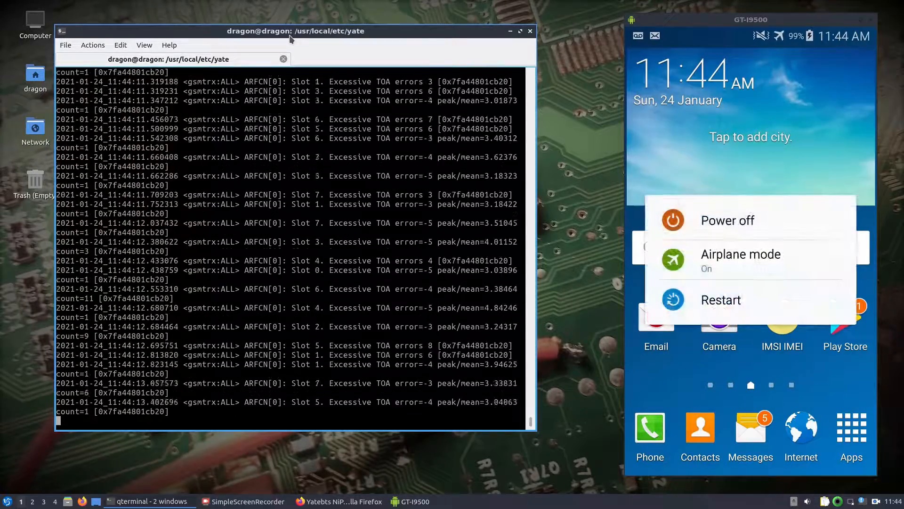
# Step: Switch the phone's airplane mode off from the power menu so it registers with the base station
pyautogui.click(741, 253)
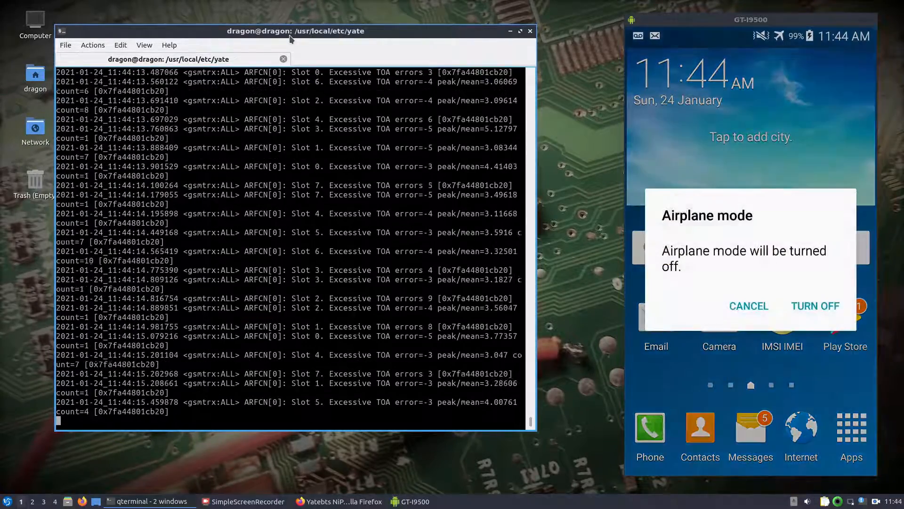
pyautogui.click(816, 305)
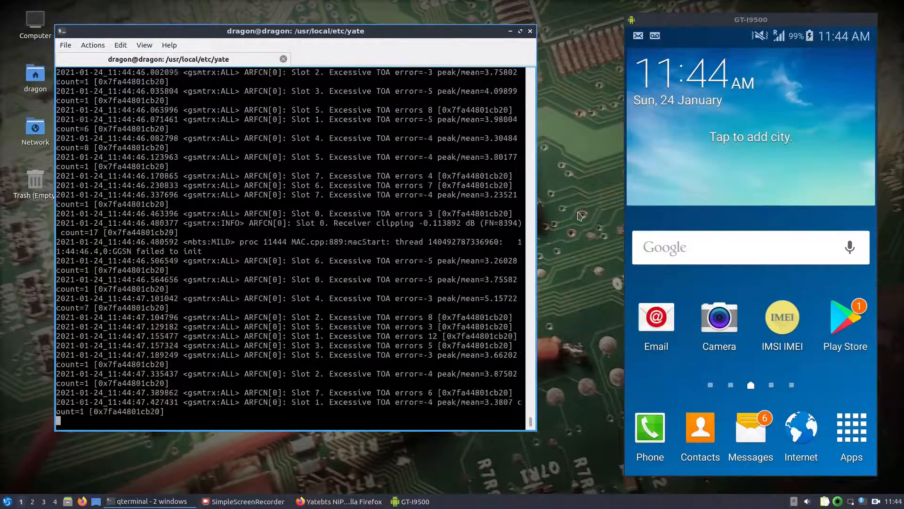
pyautogui.click(751, 431)
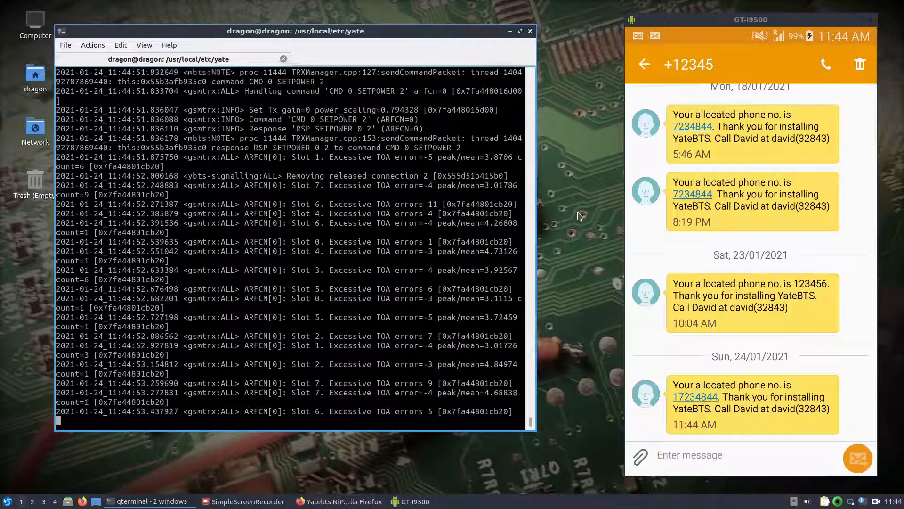
pyautogui.scroll(-3)
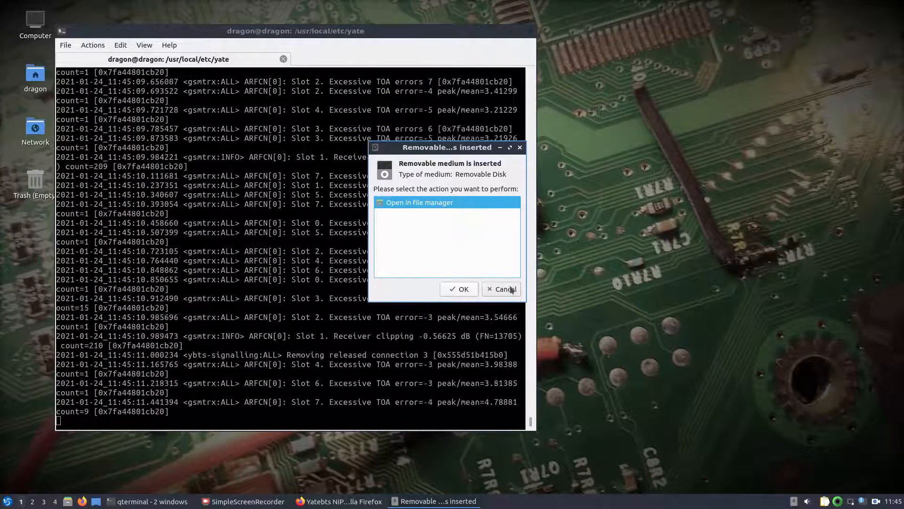
# Step: Cancel the removable-disk prompts and rerun scrcpy so the phone's dialer keypad is mirrored
pyautogui.click(501, 289)
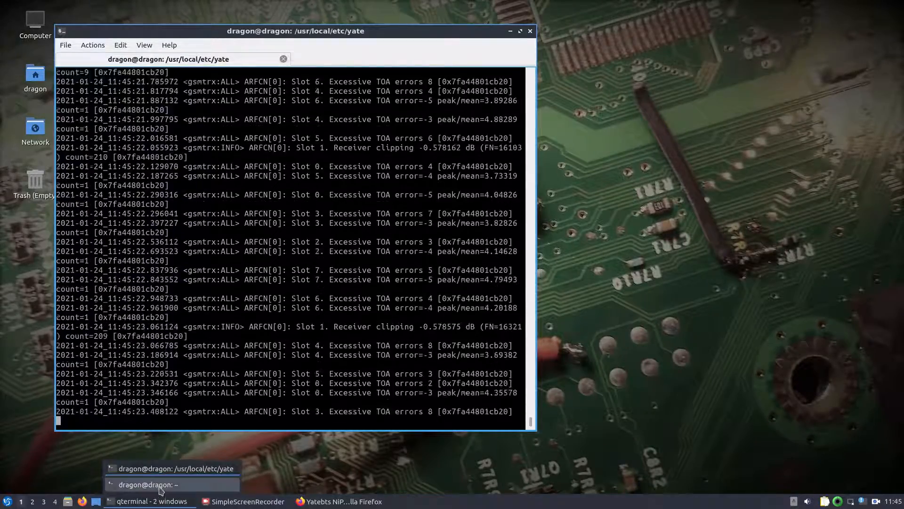
pyautogui.click(161, 484)
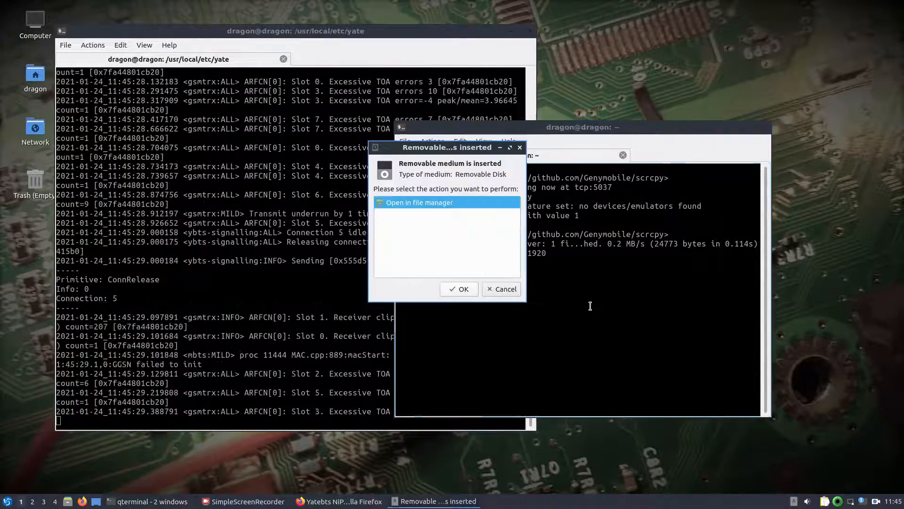
pyautogui.click(501, 289)
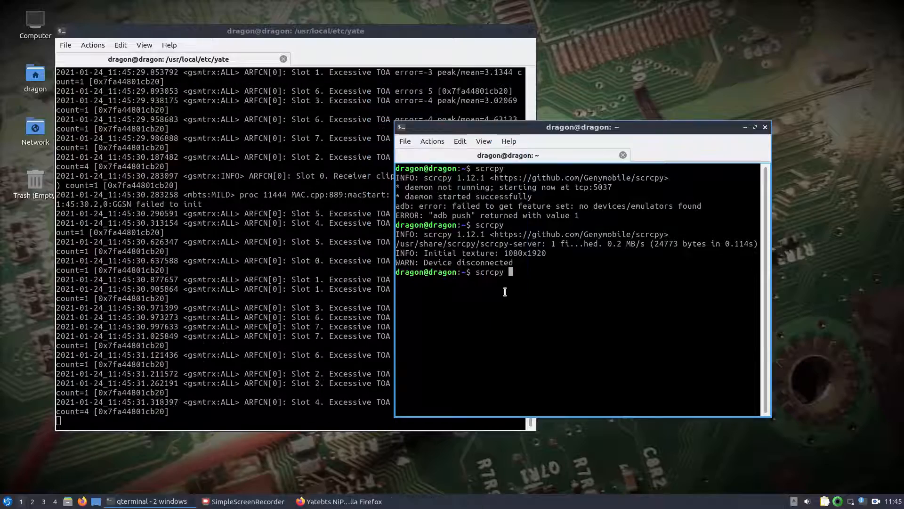
pyautogui.press('Return')
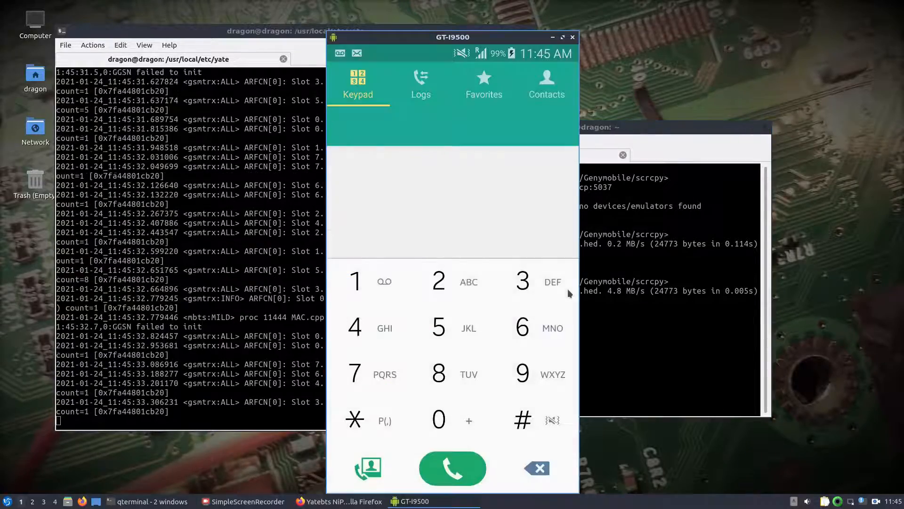
# Step: Call 32843, send the tones 1 #012 from the in-call keypad, then hang up
pyautogui.click(438, 281)
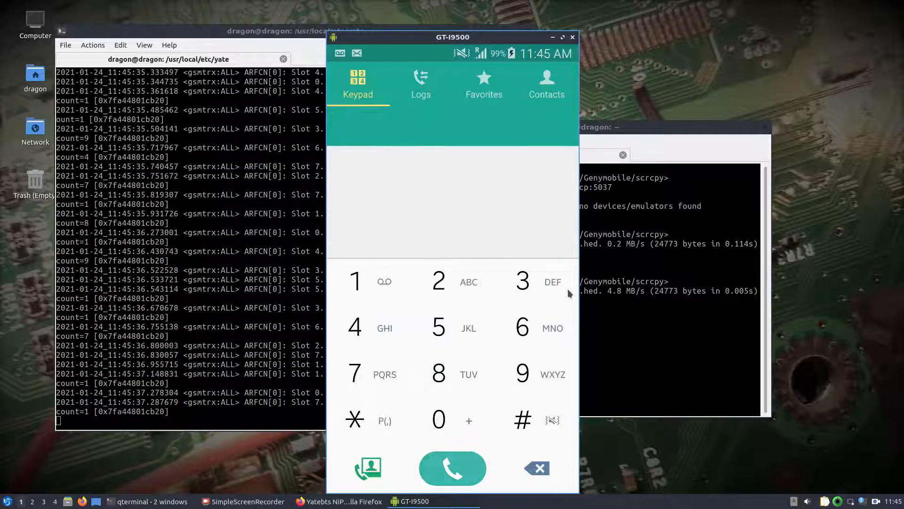
pyautogui.click(453, 468)
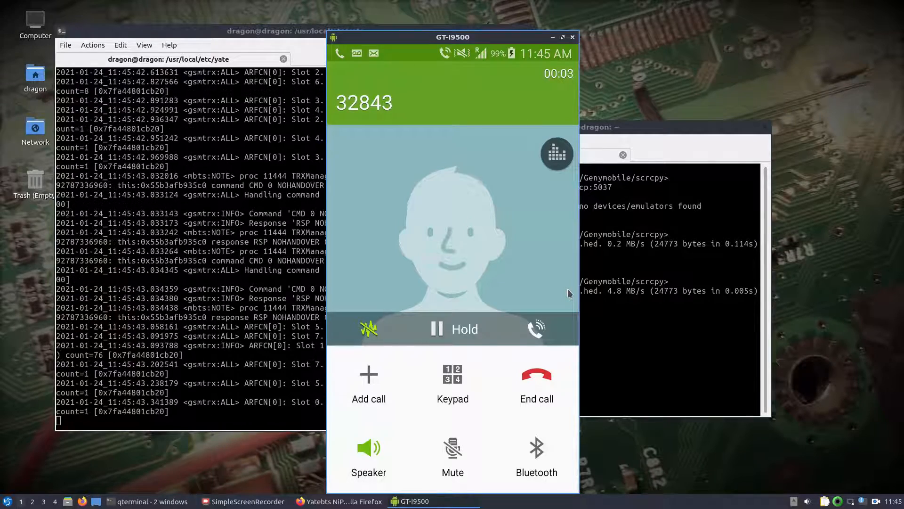
pyautogui.click(453, 384)
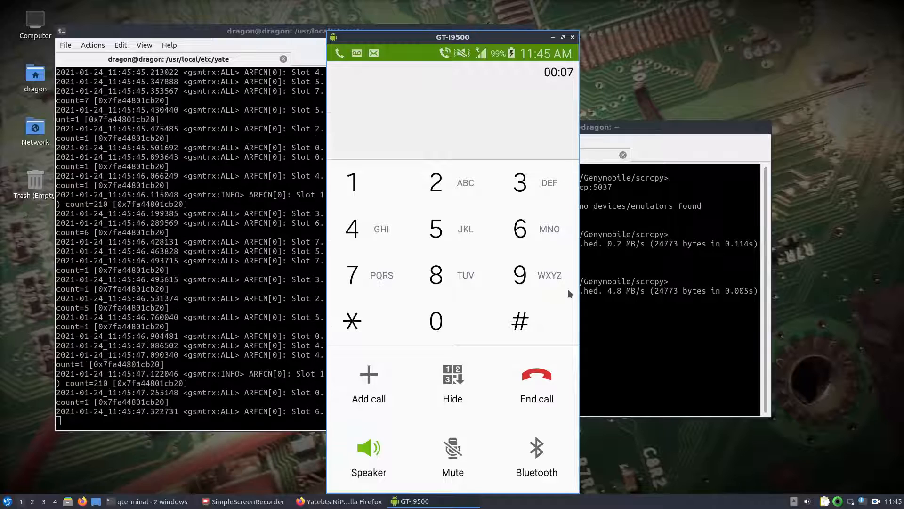
pyautogui.click(351, 182)
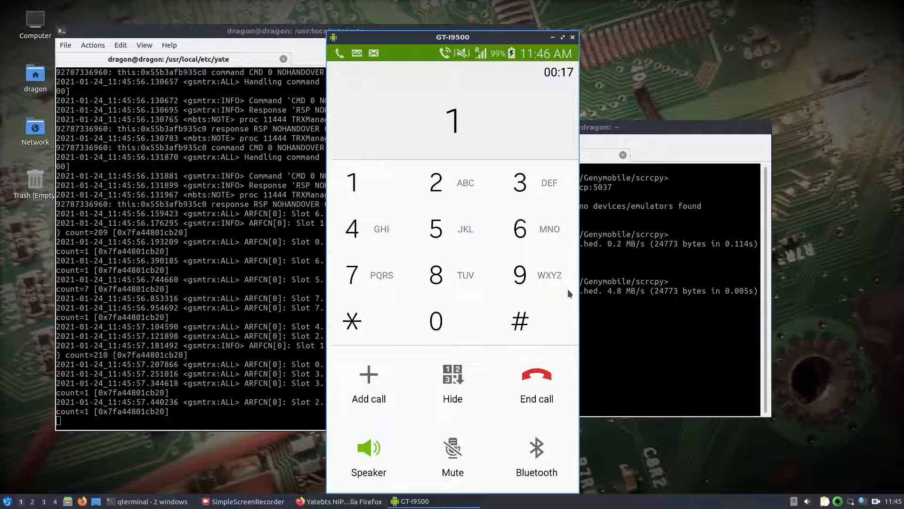
pyautogui.click(518, 322)
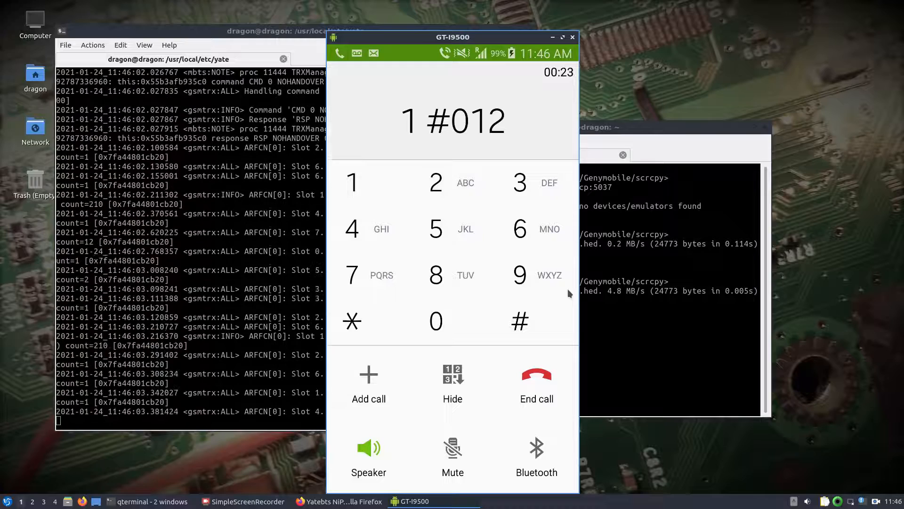
pyautogui.click(536, 380)
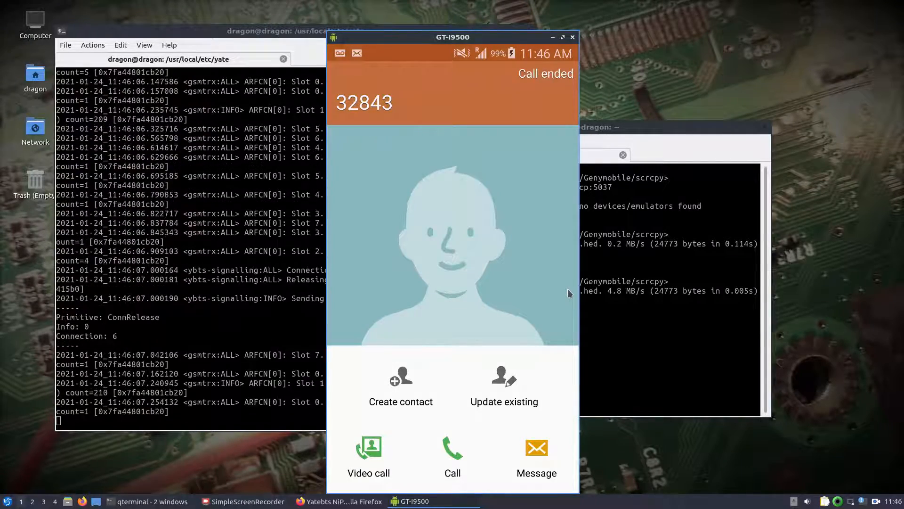
pyautogui.click(572, 36)
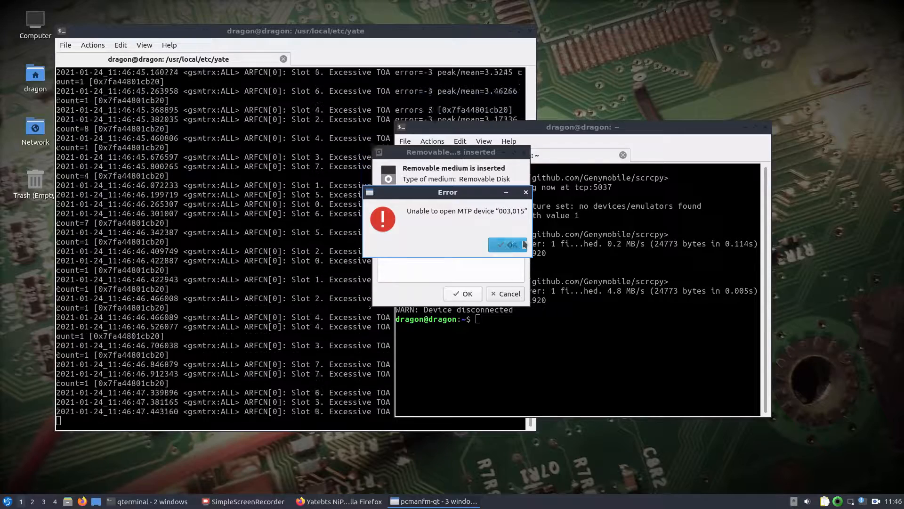
# Step: Acknowledge the 'Unable to open MTP device' error and focus the relaunched GT-I9500 mirror window
pyautogui.click(507, 245)
pyautogui.write('scrcpy')
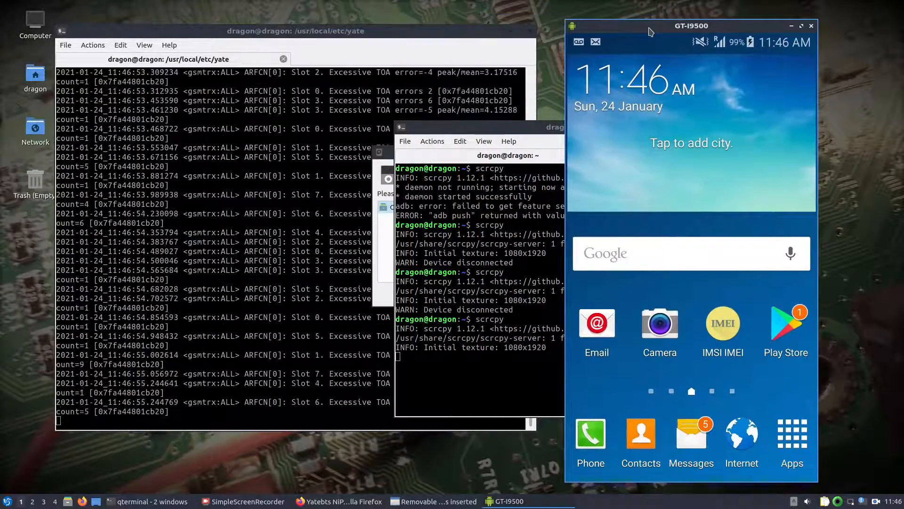
pyautogui.click(691, 439)
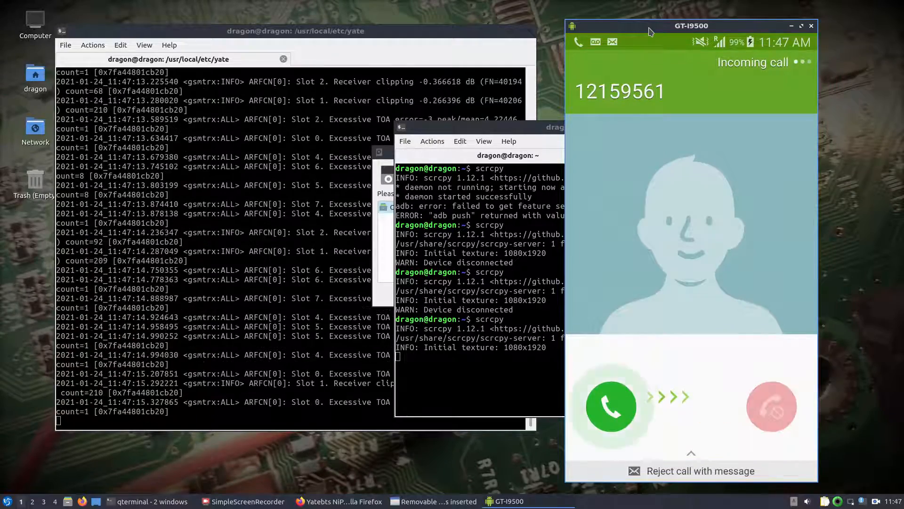
pyautogui.click(611, 405)
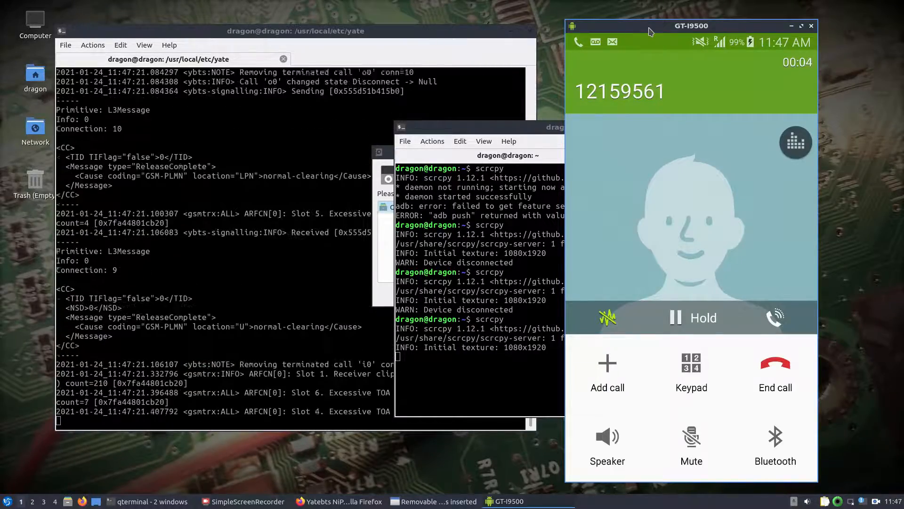
pyautogui.click(775, 372)
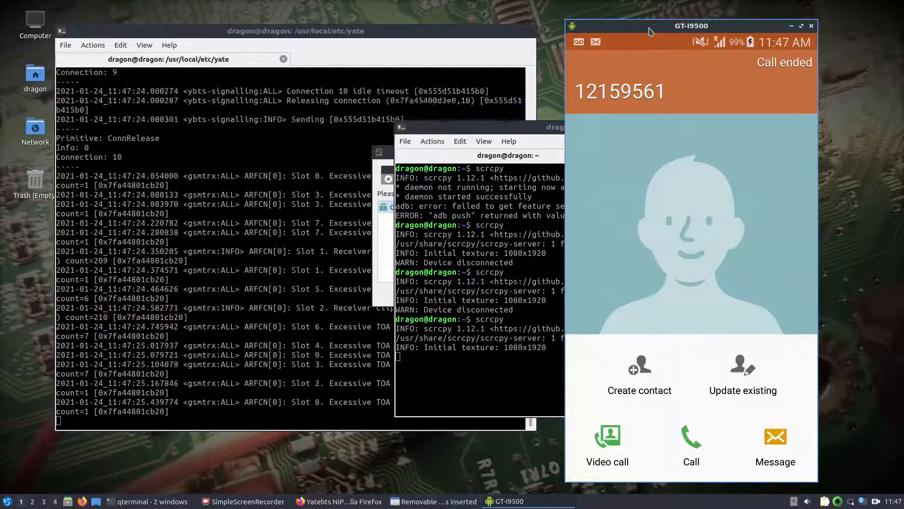
pyautogui.click(775, 444)
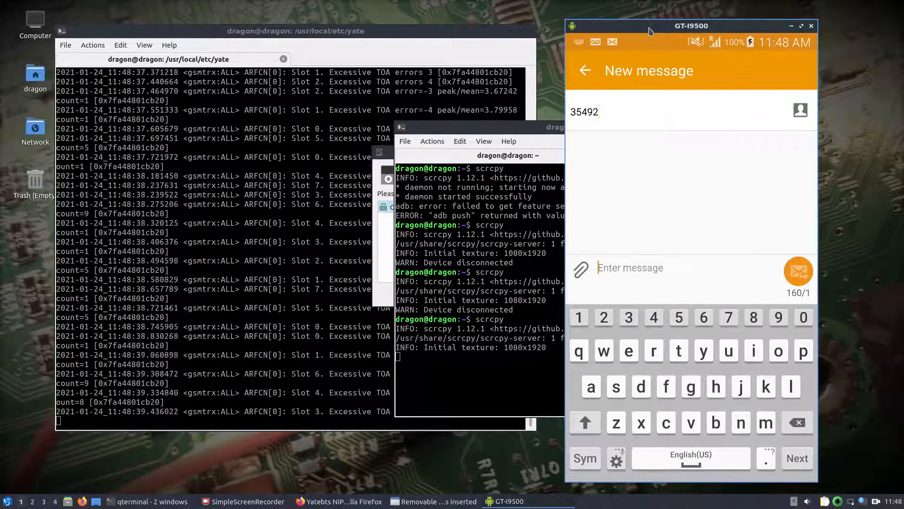
# Step: Send 'Hello' to 35492, confirming the send prompt
pyautogui.write('He')
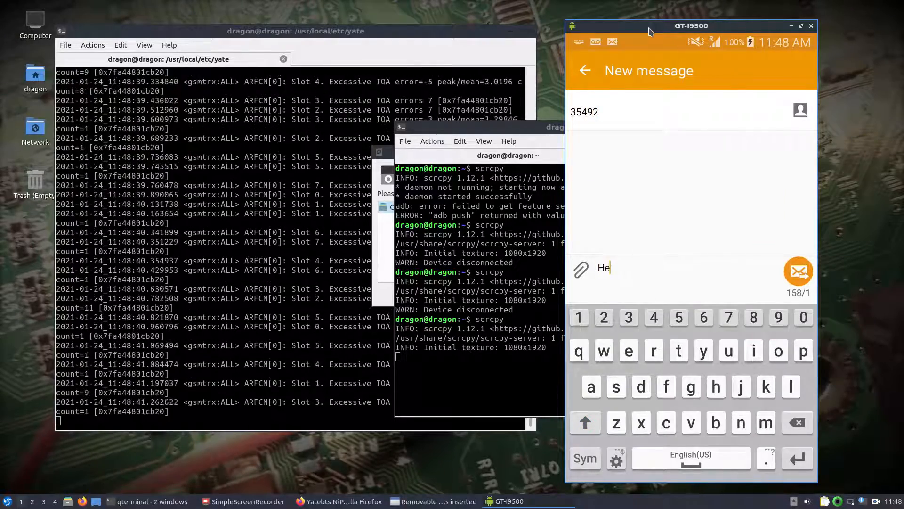
pyautogui.write('llo')
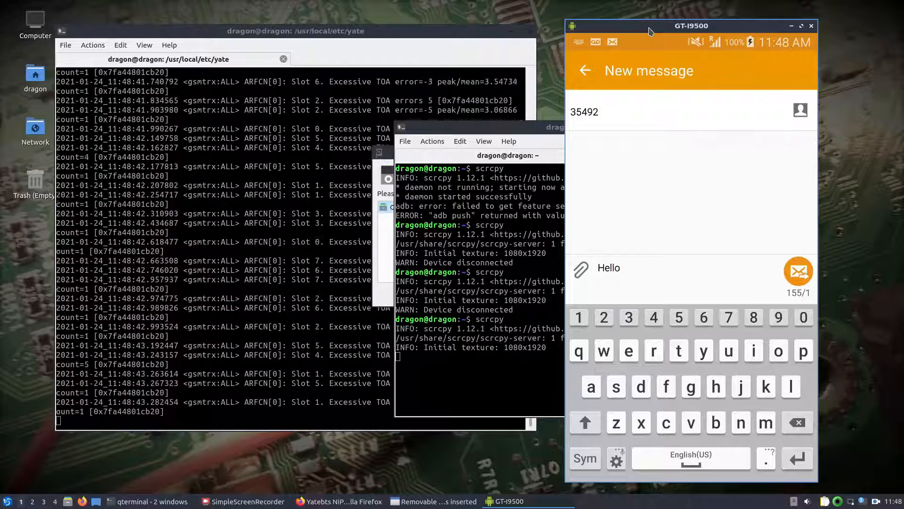
pyautogui.click(798, 271)
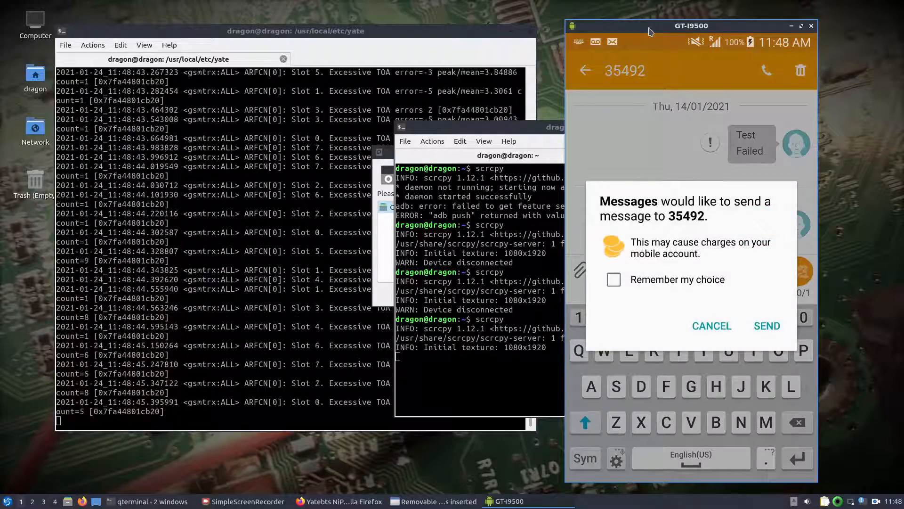
pyautogui.click(767, 326)
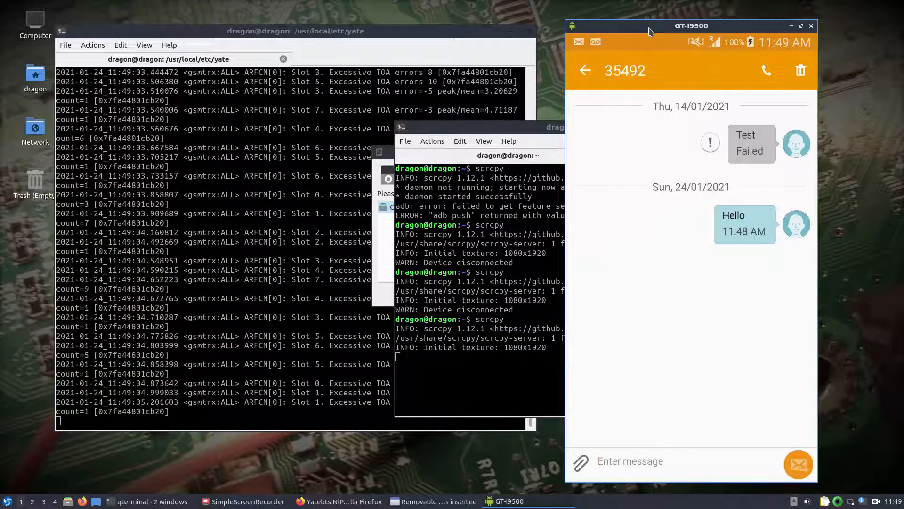
# Step: In Eliza's thread, send 'How are you' and 'What day is it'
pyautogui.click(585, 70)
pyautogui.write('How')
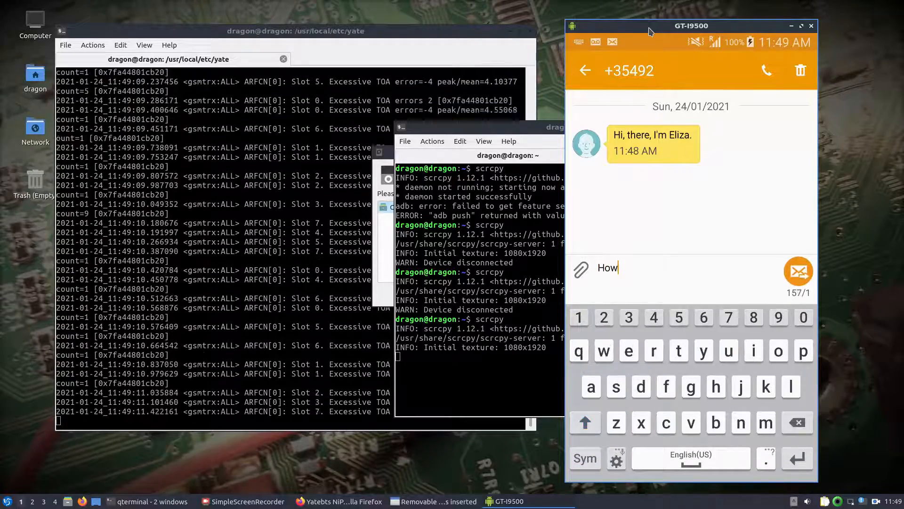
pyautogui.write('are')
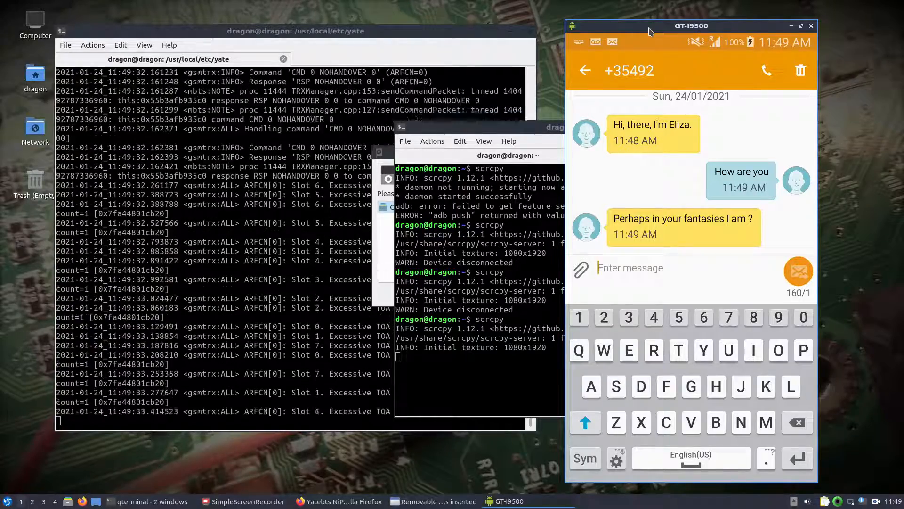
pyautogui.write('What')
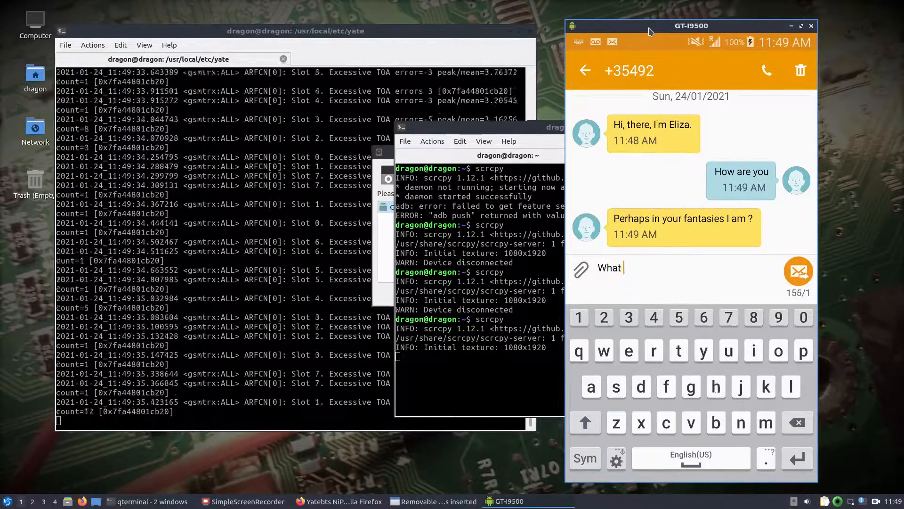
pyautogui.write('day is')
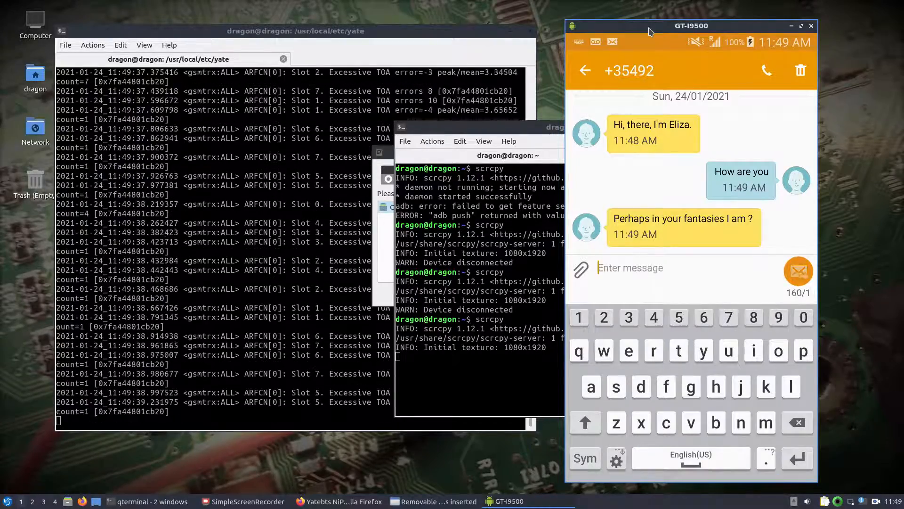
pyautogui.click(585, 422)
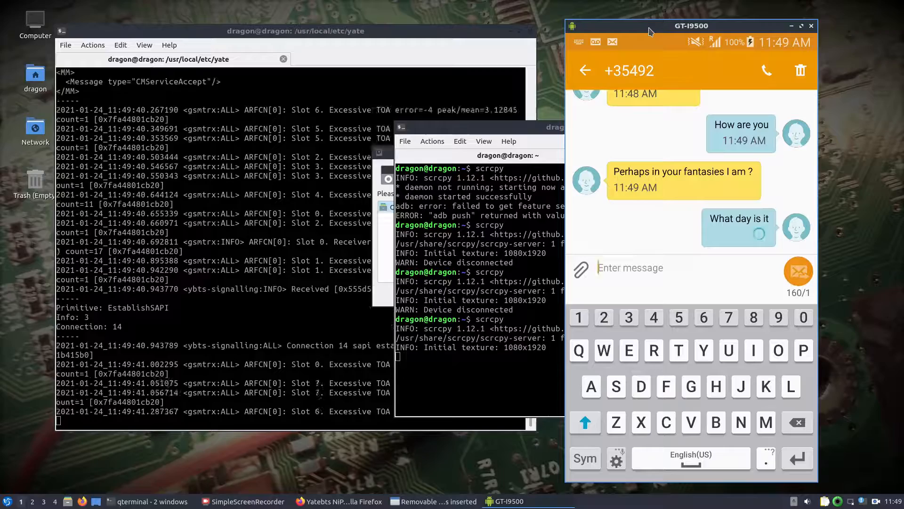